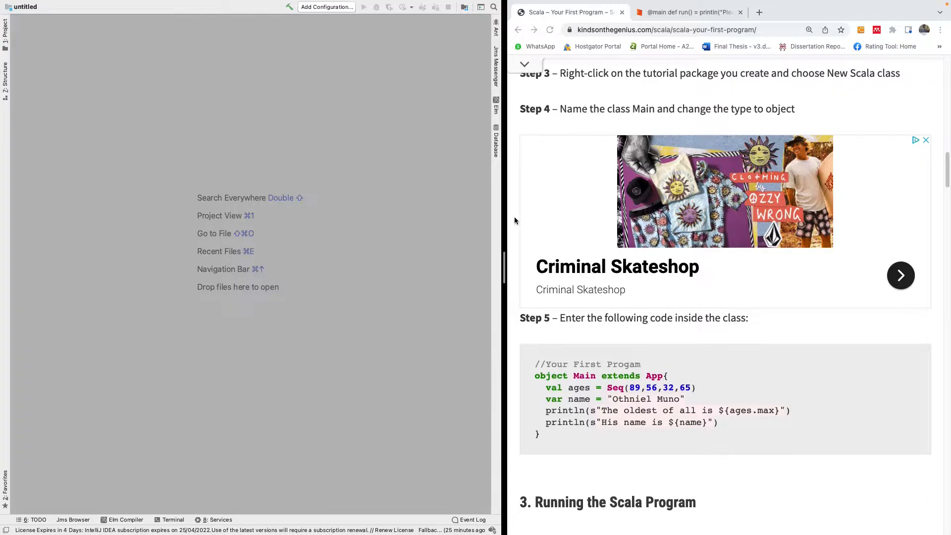
# Step: Start a new project of type Scala > sbt and continue to its naming page
pyautogui.scroll(3)
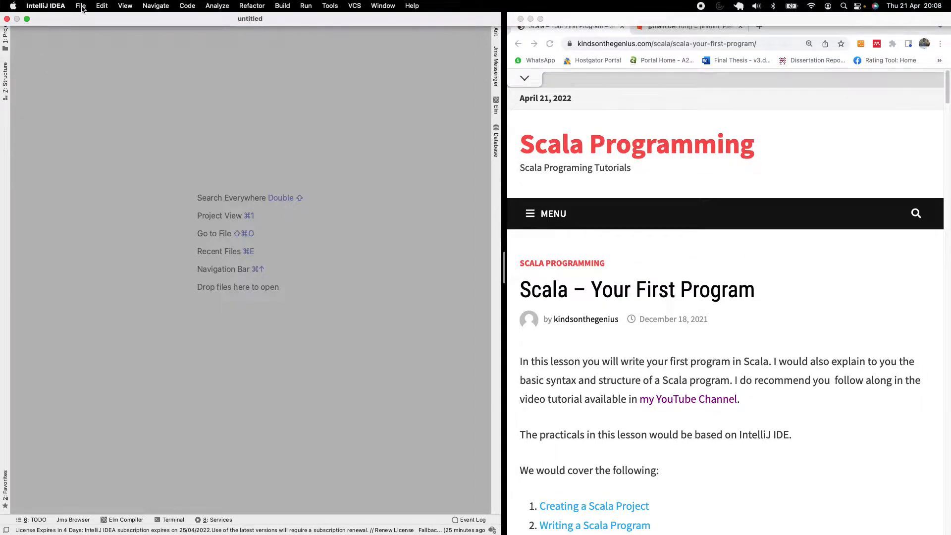
pyautogui.click(80, 6)
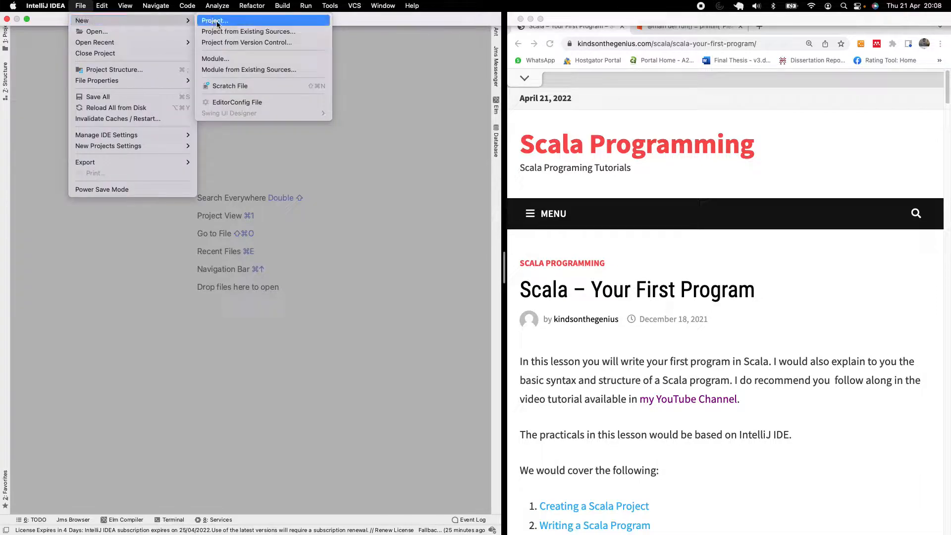
pyautogui.click(214, 20)
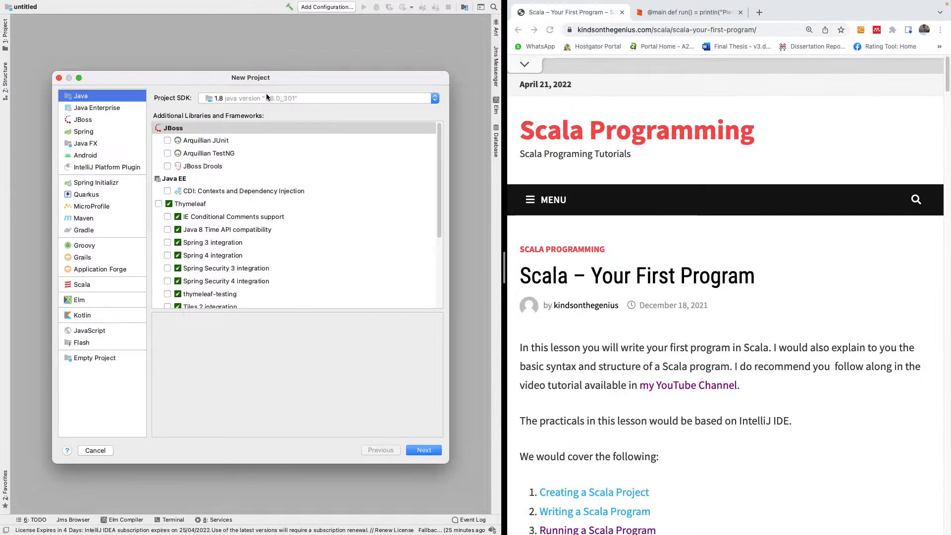
pyautogui.moveTo(251, 78); pyautogui.dragTo(306, 69)
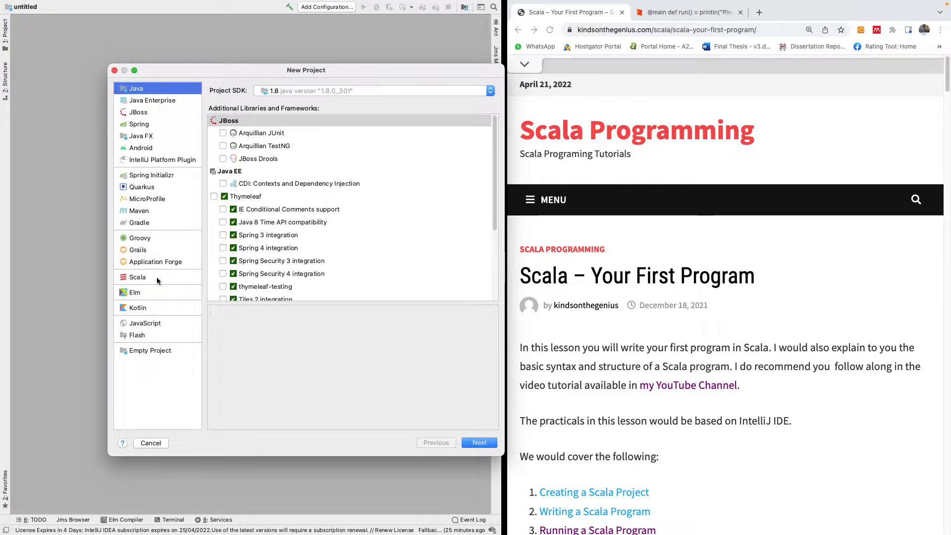
pyautogui.click(138, 276)
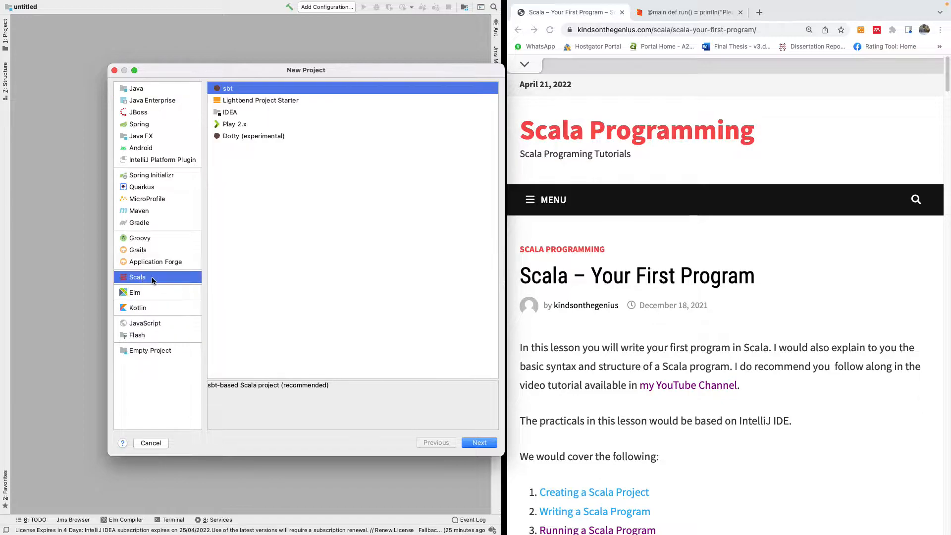
pyautogui.moveTo(167, 282)
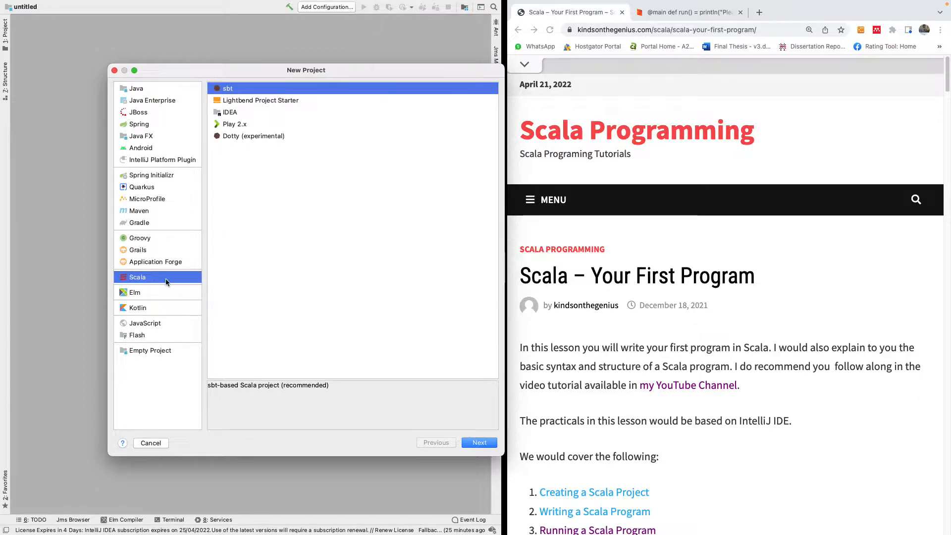
pyautogui.moveTo(148, 289)
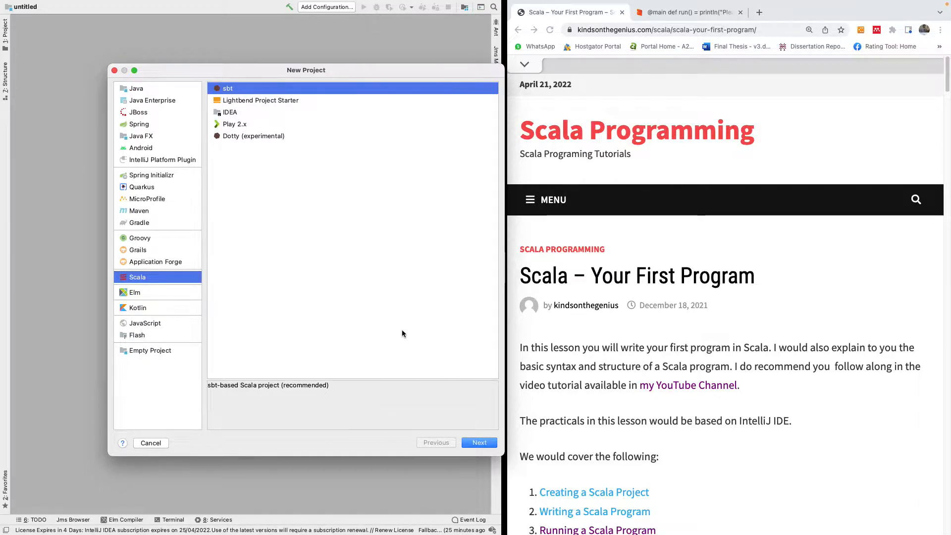
pyautogui.click(478, 441)
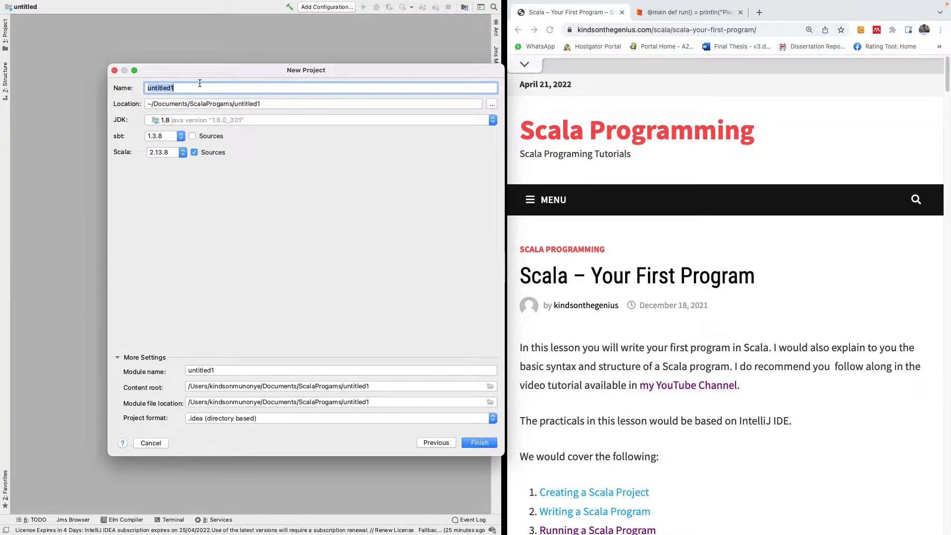
# Step: Name the project FirstScalaProgram, declining to overwrite the existing FirstProgram project
pyautogui.write('FirstProgram')
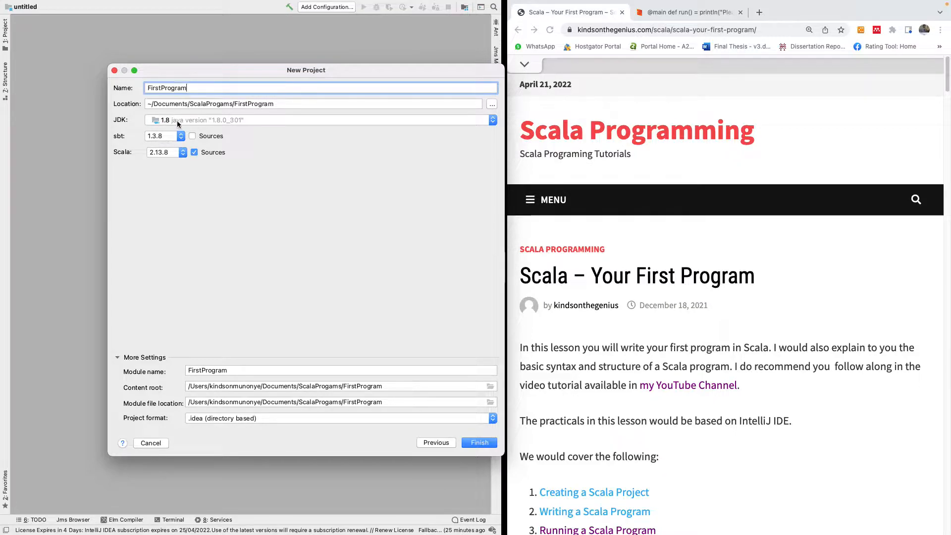
pyautogui.click(491, 120)
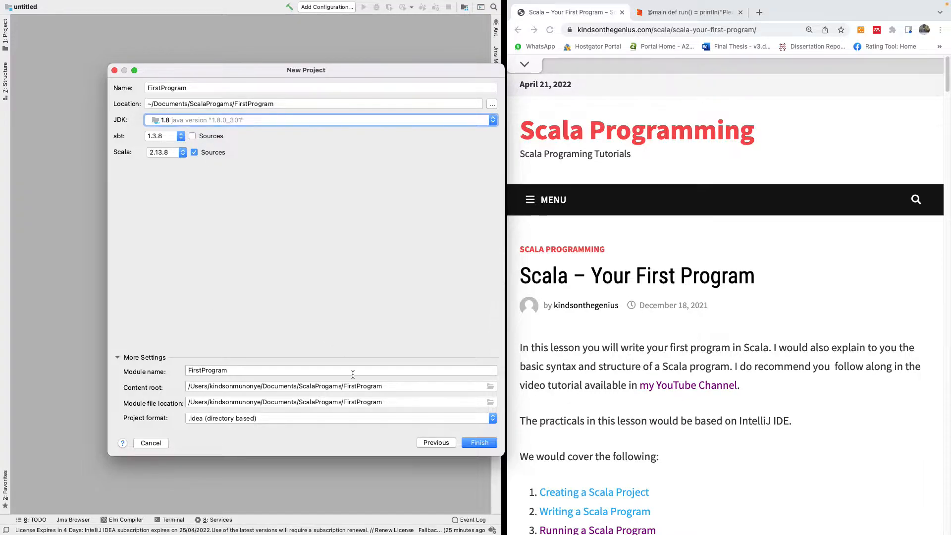
pyautogui.click(479, 442)
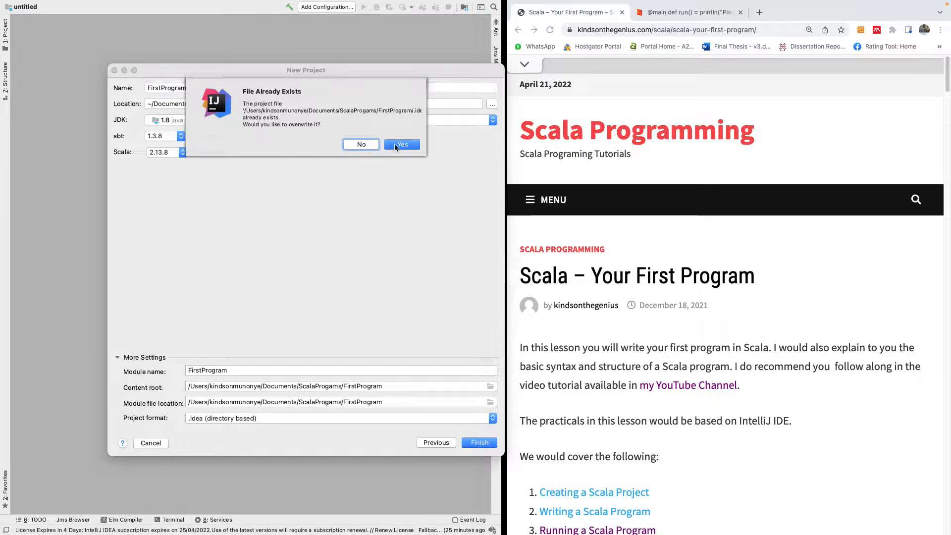
pyautogui.click(401, 144)
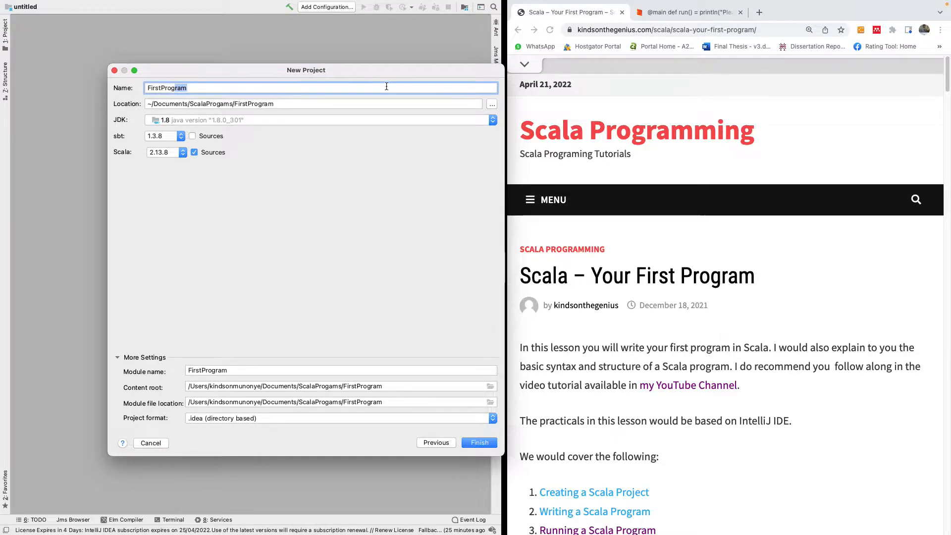
pyautogui.press('BackSpace')
pyautogui.write('Scala')
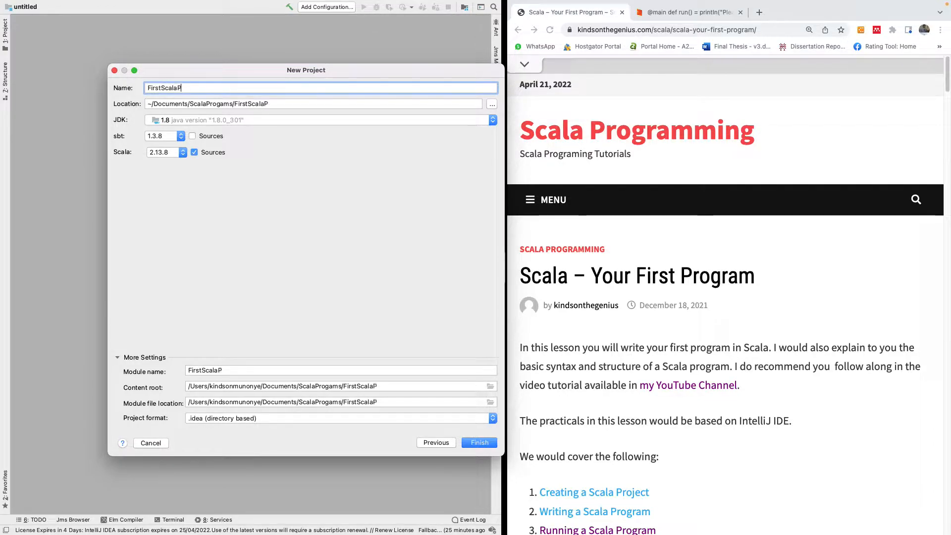
pyautogui.write('rogram')
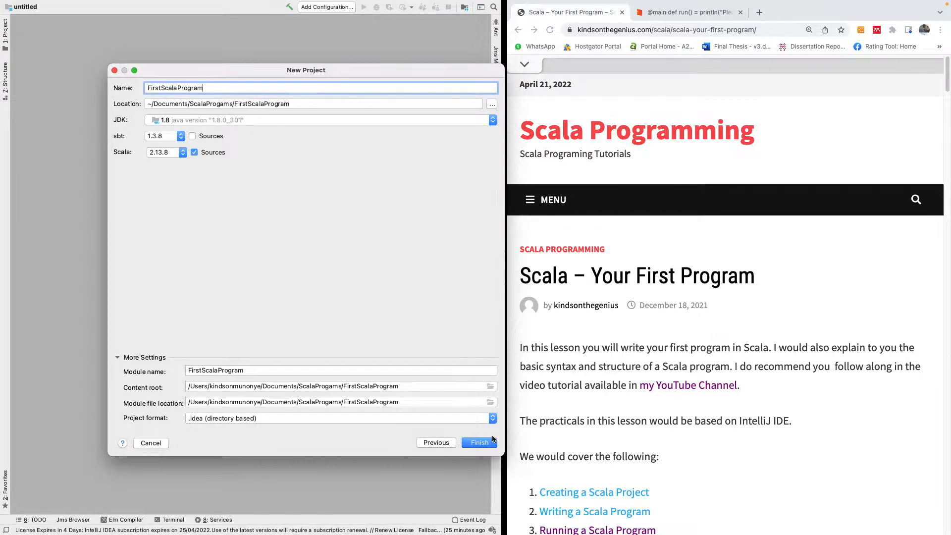
# Step: Create the FirstScalaProgram project and let its sbt import finish syncing
pyautogui.click(478, 442)
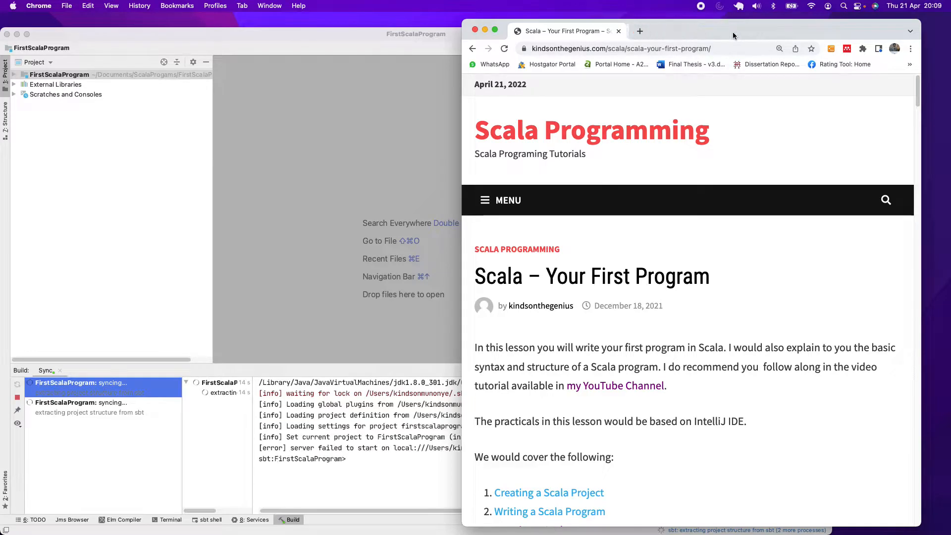
pyautogui.click(28, 33)
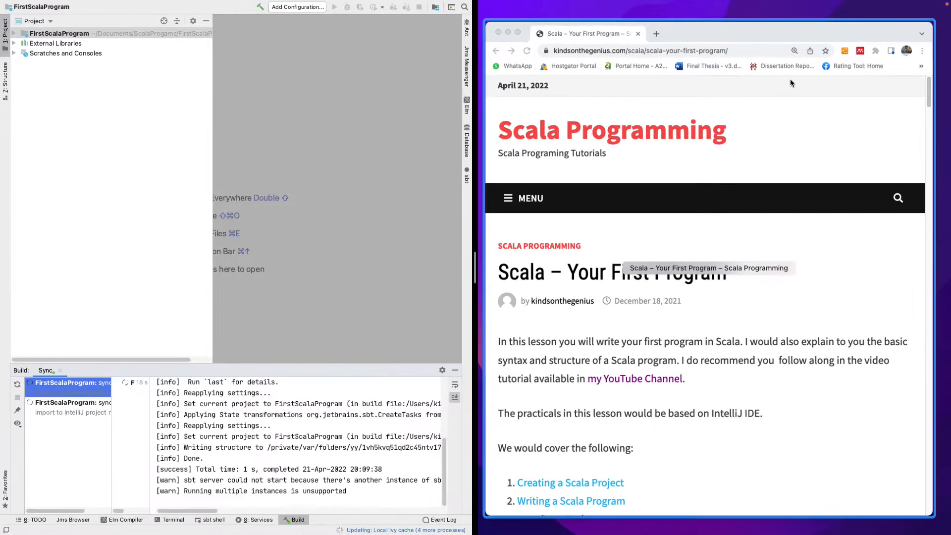
pyautogui.scroll(-3)
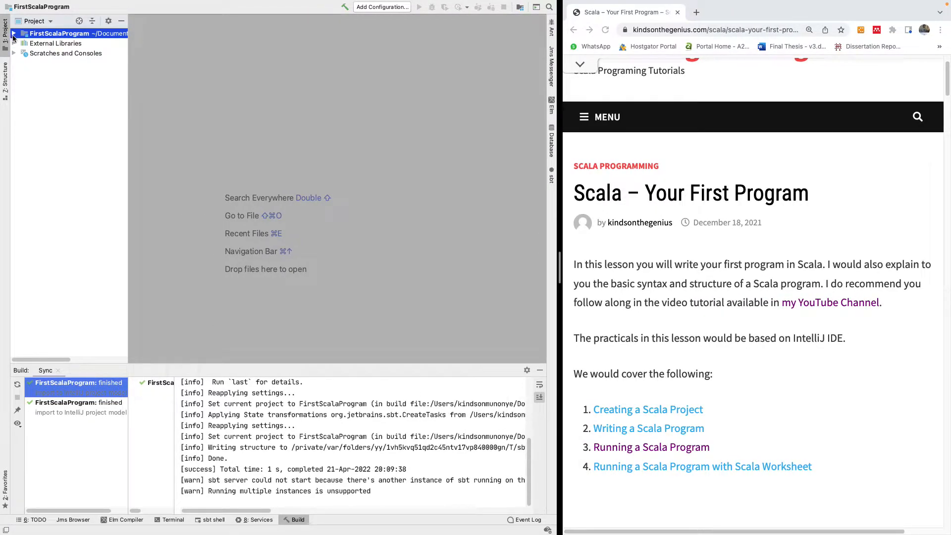
# Step: Expand FirstScalaProgram > src > main to reveal the scala source folder
pyautogui.click(14, 34)
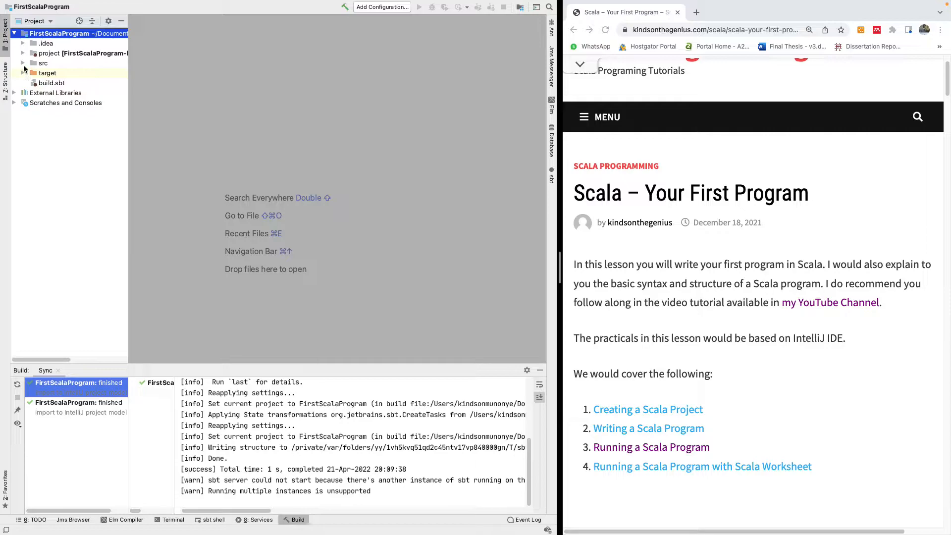
pyautogui.click(23, 63)
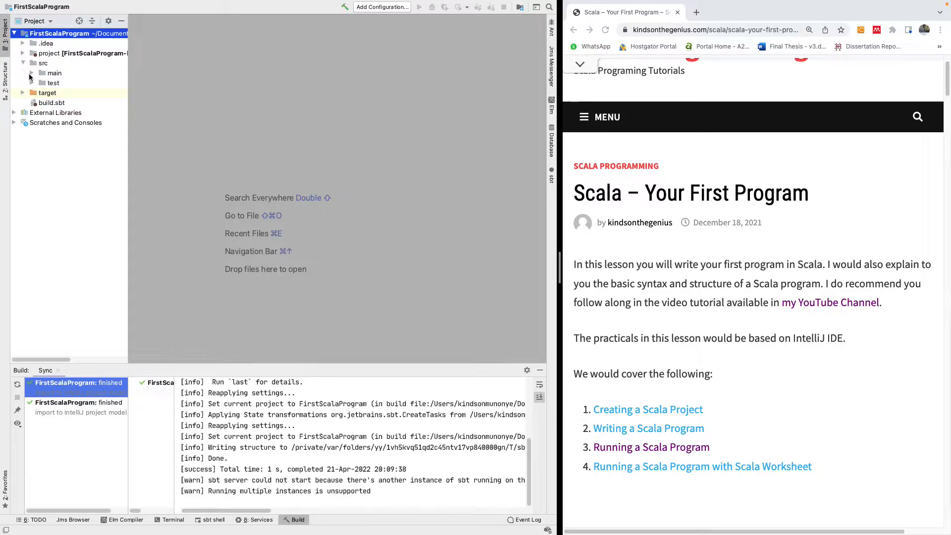
pyautogui.click(48, 93)
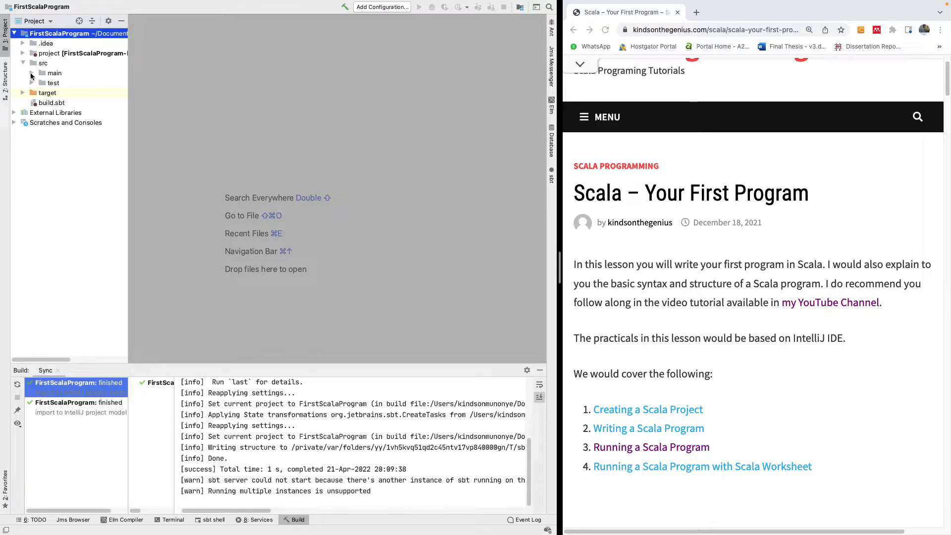
pyautogui.click(32, 72)
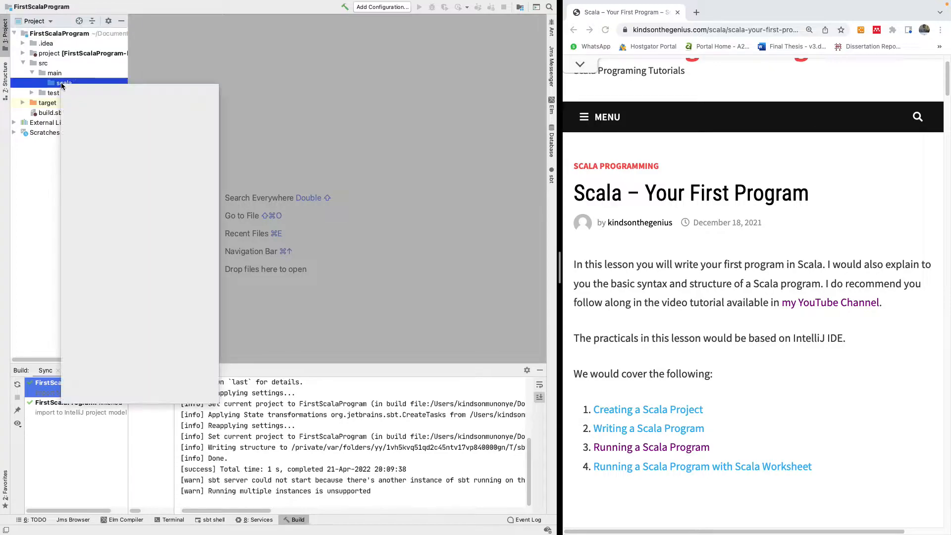
# Step: Look for a New Scala class action on the scala folder, finding it unavailable yet
pyautogui.rightClick(63, 83)
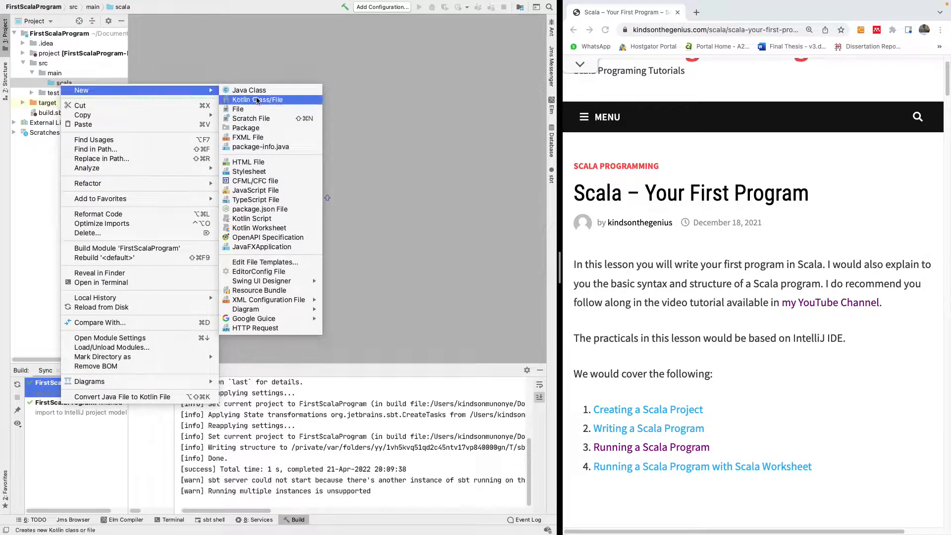
pyautogui.click(247, 90)
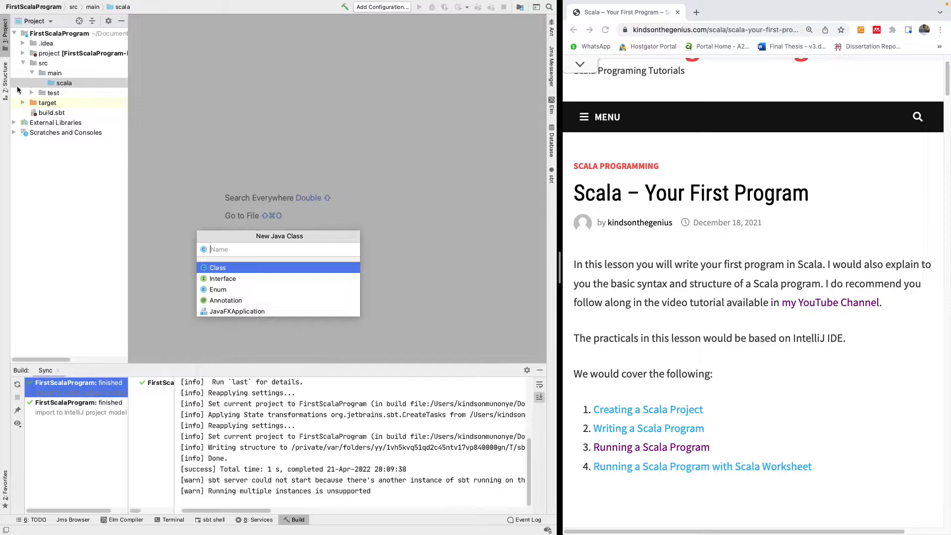
pyautogui.rightClick(61, 82)
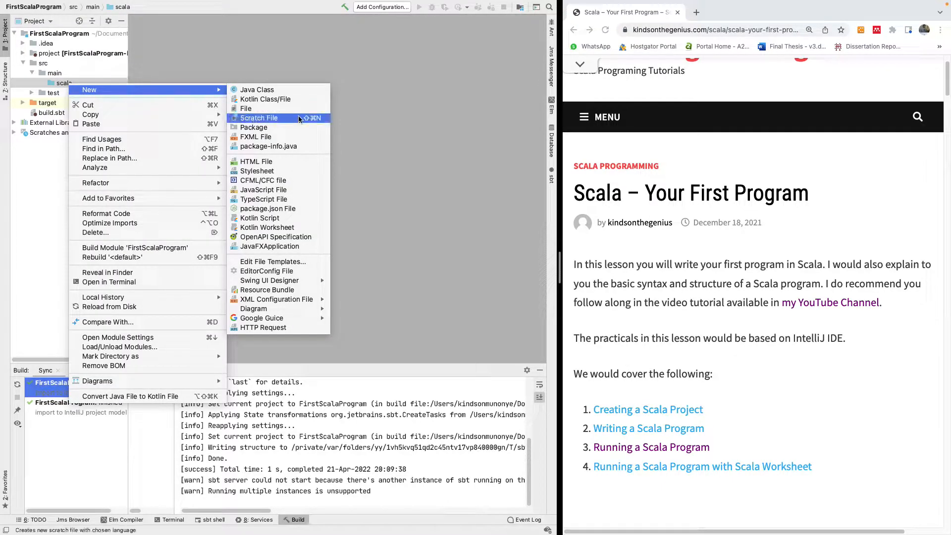
pyautogui.moveTo(265, 99)
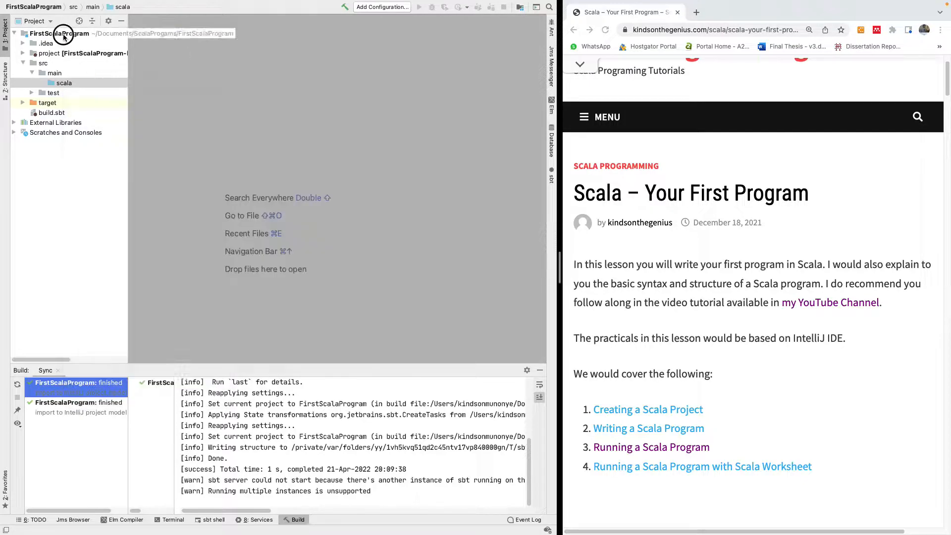
pyautogui.scroll(-3)
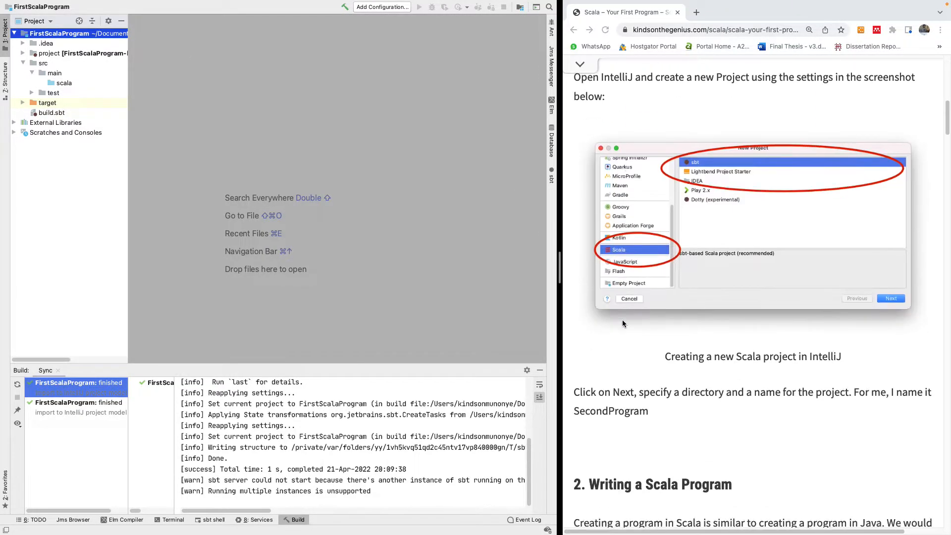
pyautogui.scroll(-3)
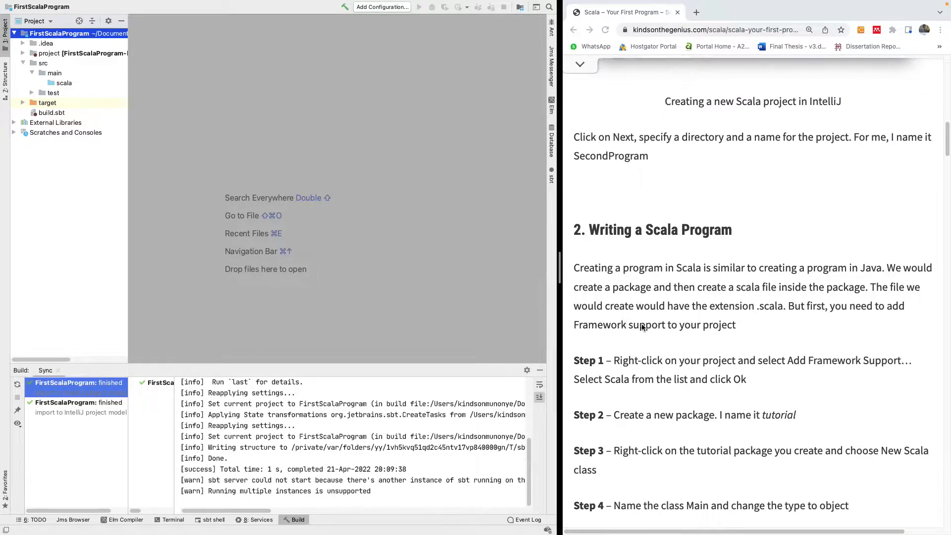
pyautogui.moveTo(214, 153)
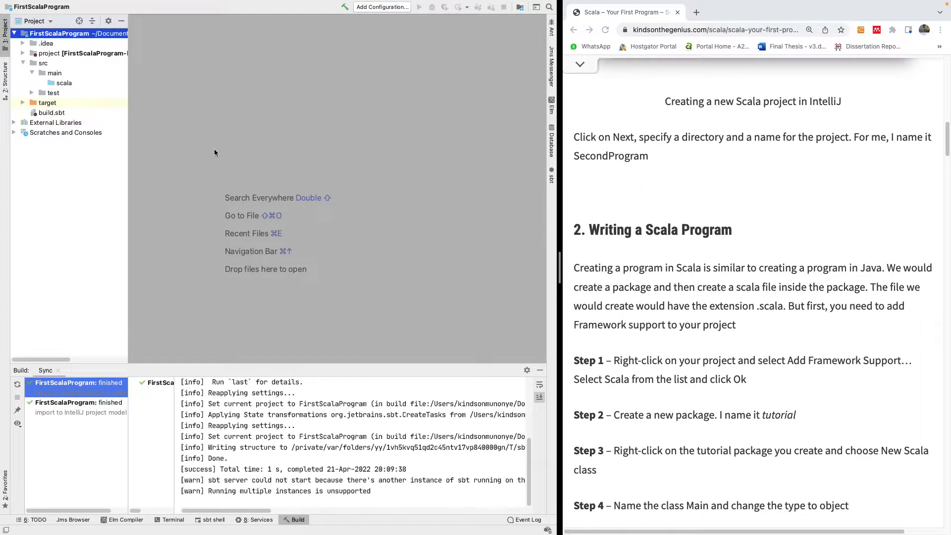
# Step: Add Scala framework support to the project with the scala-sdk-2.13.7 library
pyautogui.rightClick(58, 34)
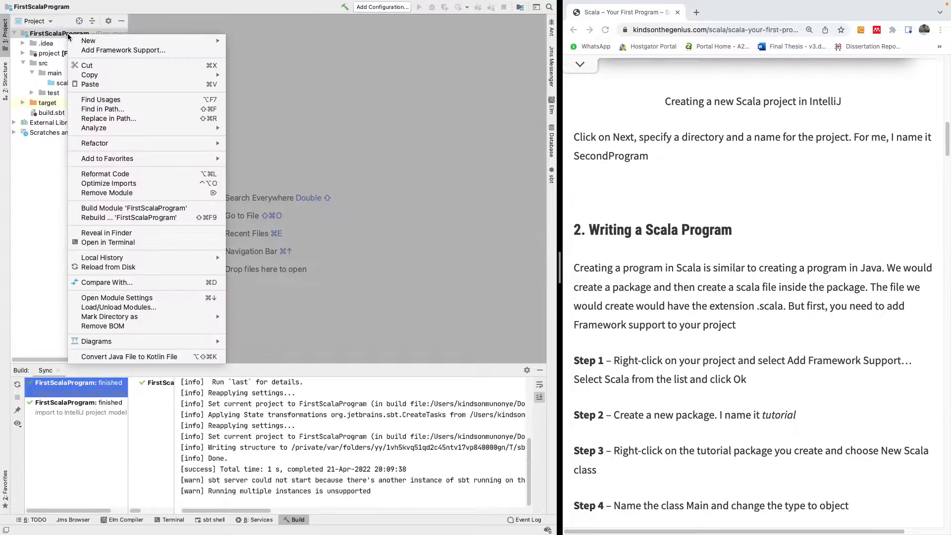
pyautogui.moveTo(123, 49)
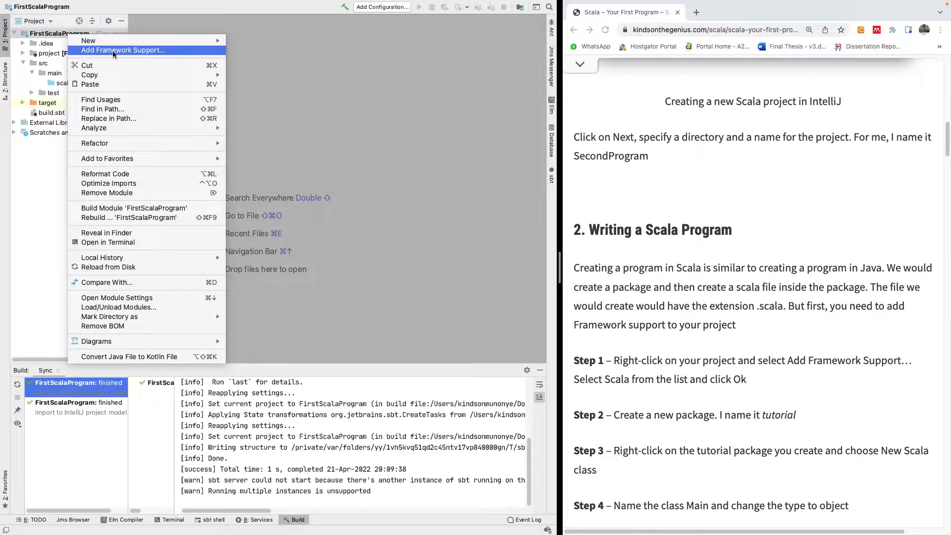
pyautogui.click(123, 50)
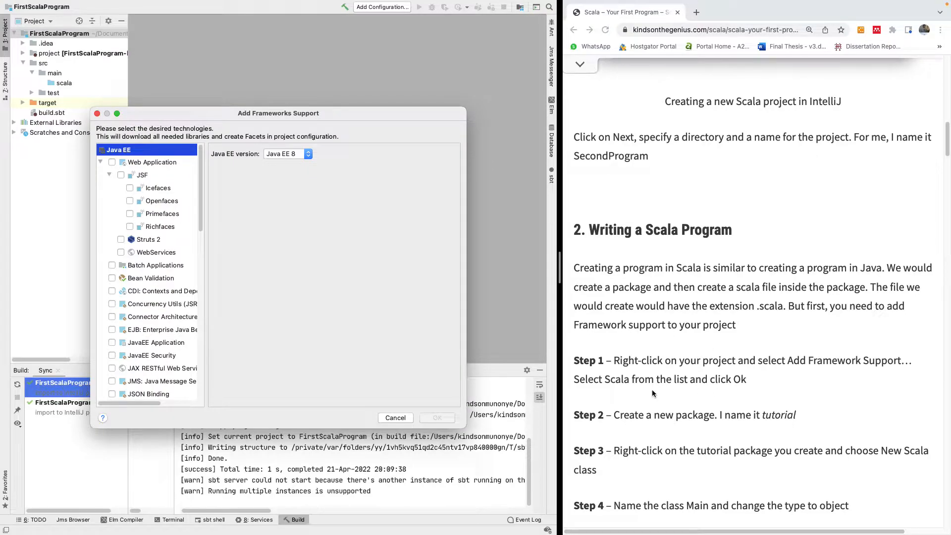
pyautogui.scroll(-3)
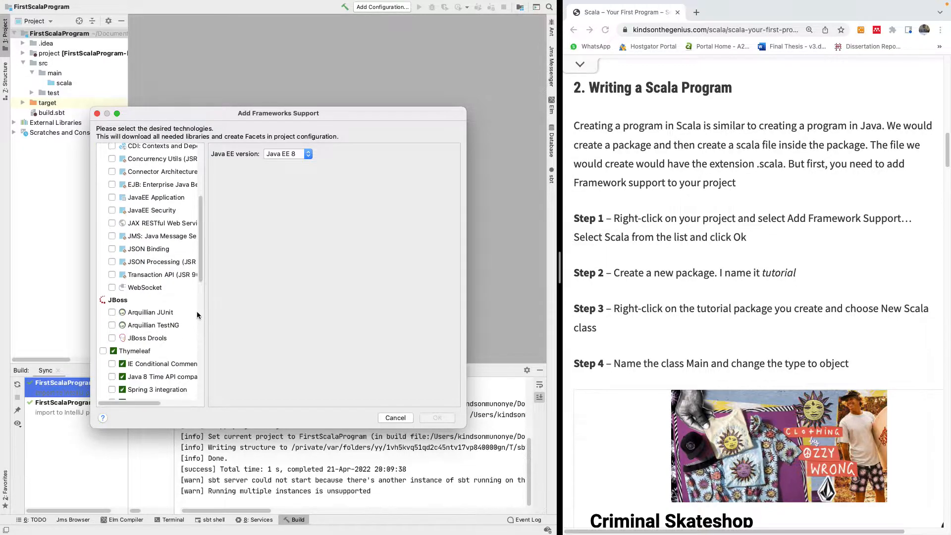
pyautogui.click(126, 355)
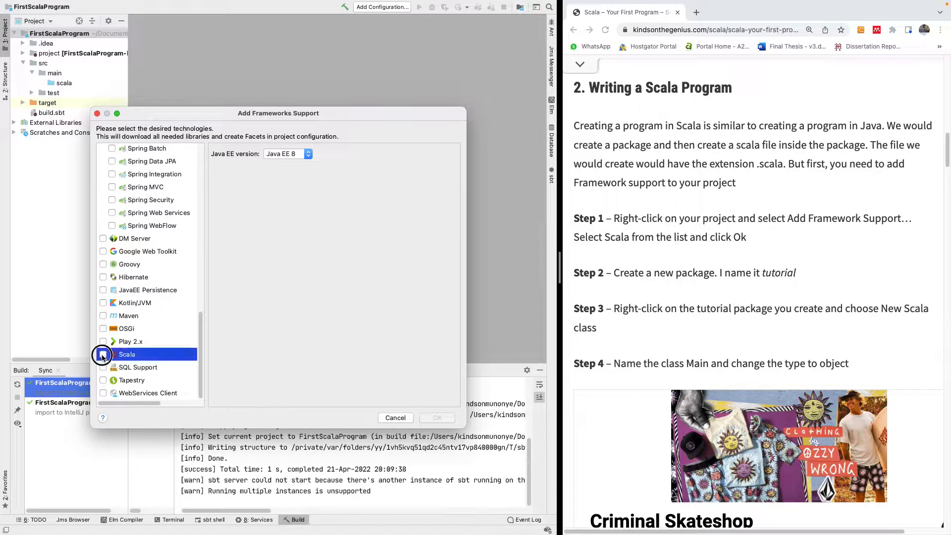
pyautogui.click(103, 354)
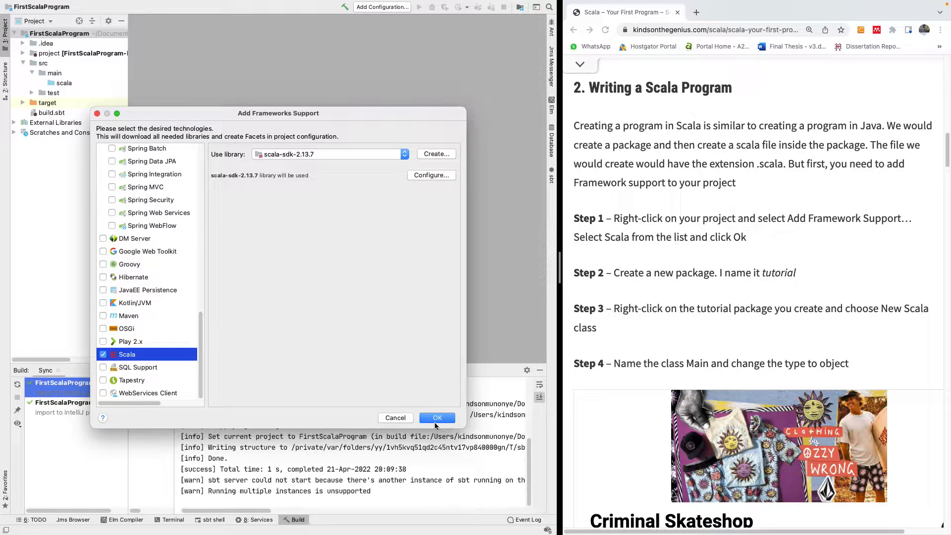
pyautogui.click(437, 418)
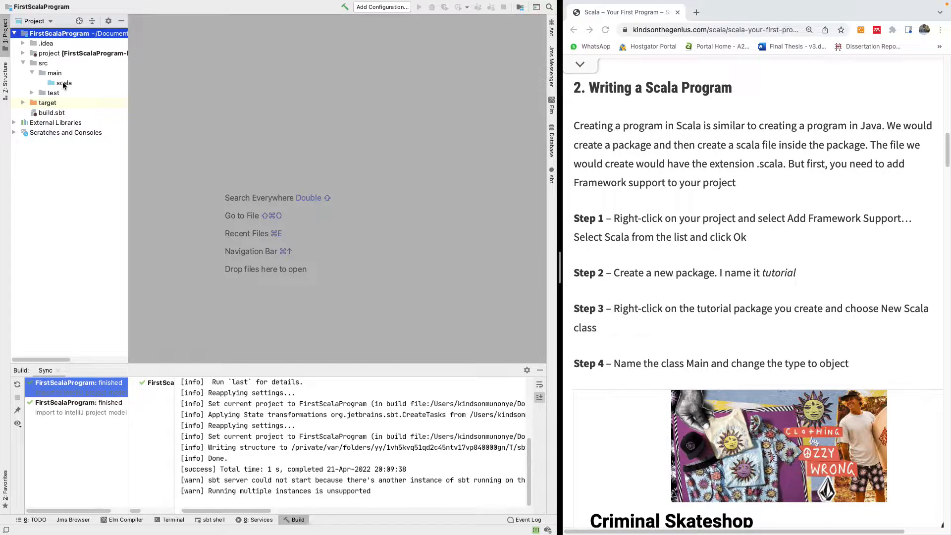
# Step: Create a Scala object named Main in src/main/scala and begin its body
pyautogui.rightClick(63, 83)
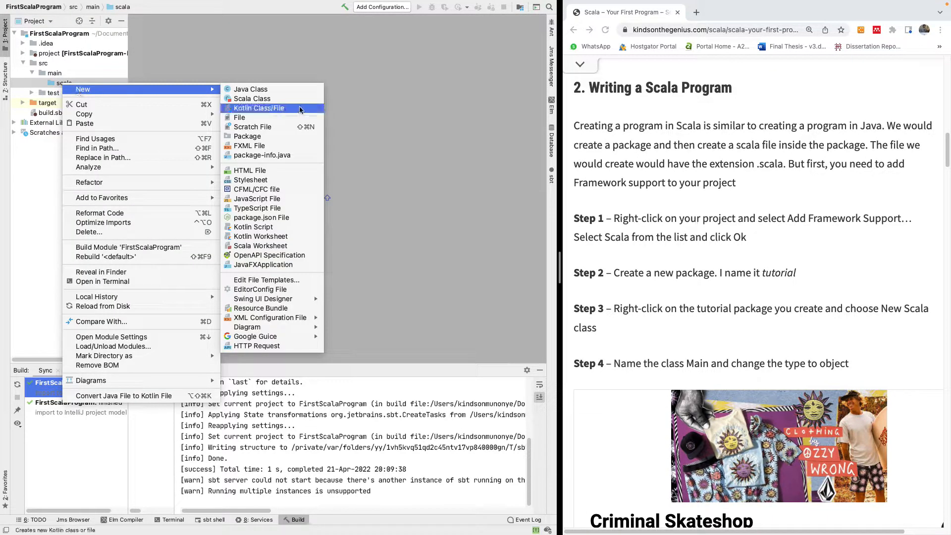
pyautogui.click(252, 98)
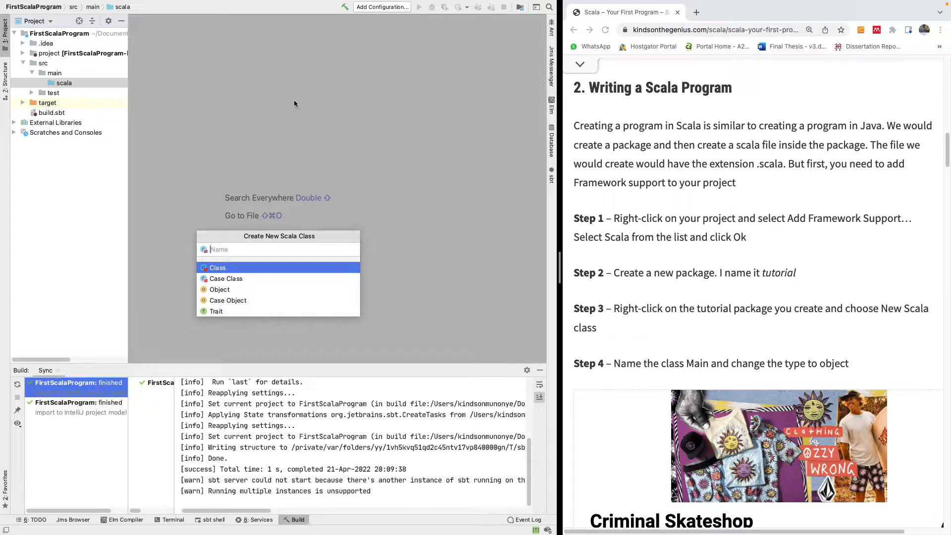
pyautogui.moveTo(229, 293)
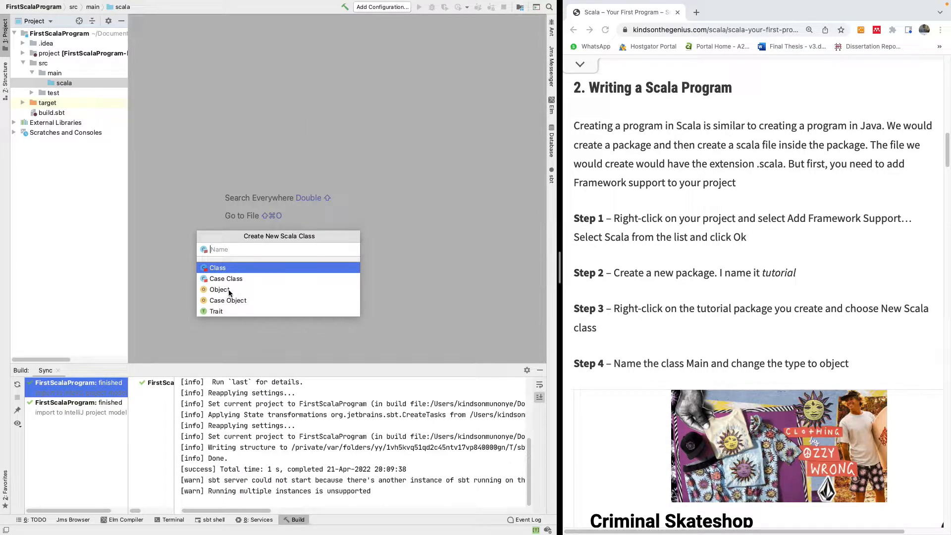
pyautogui.click(219, 289)
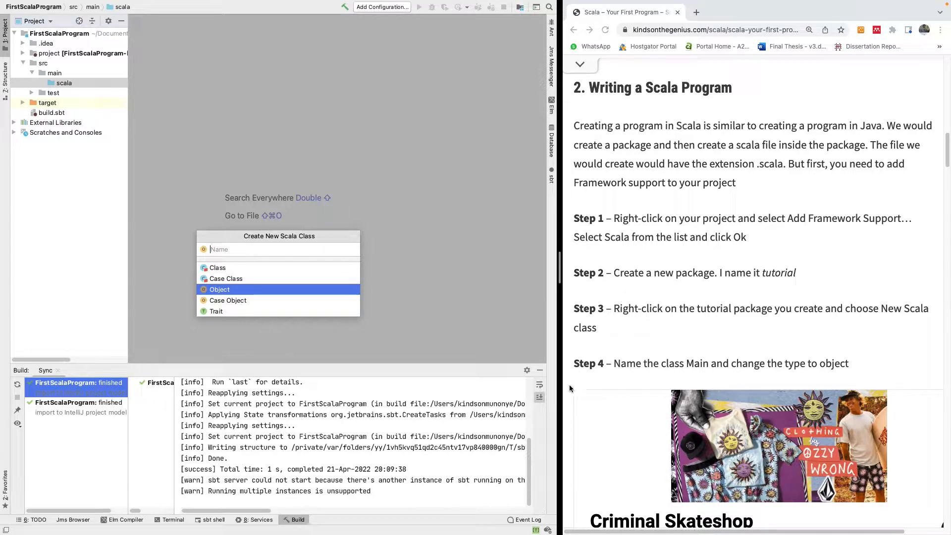
pyautogui.scroll(-3)
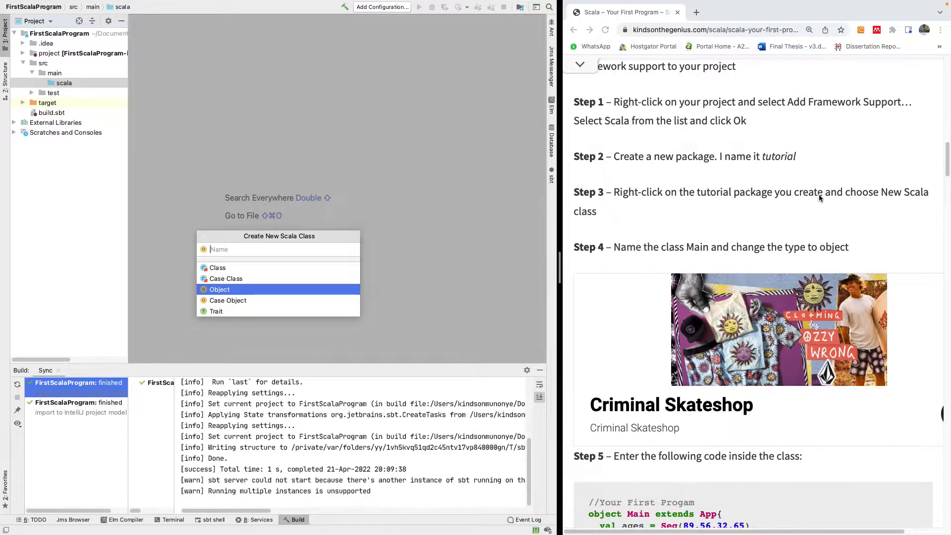
pyautogui.scroll(-3)
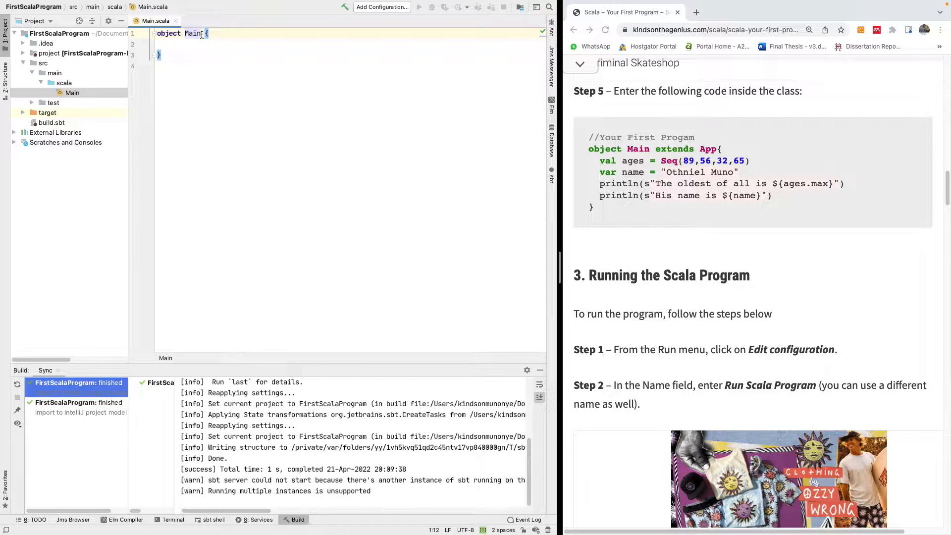
pyautogui.write('et')
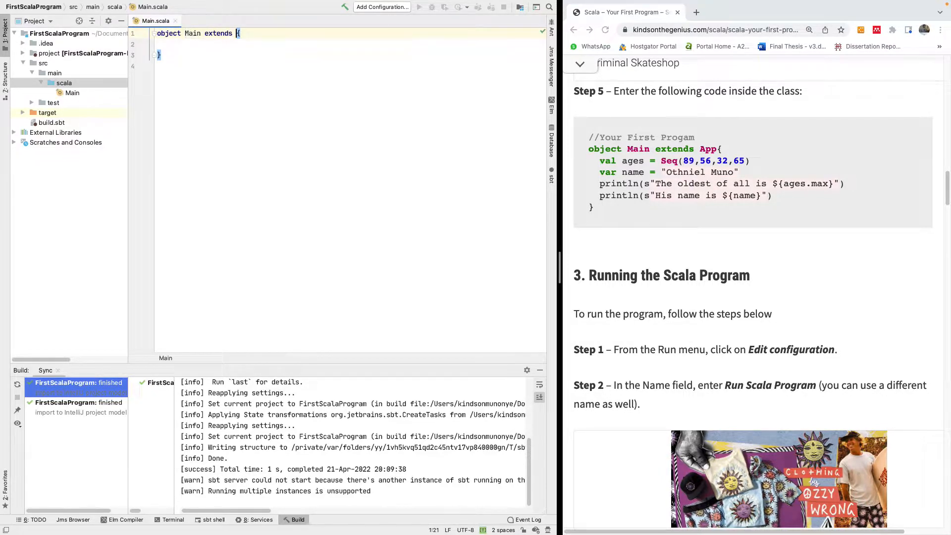
pyautogui.write('App{')
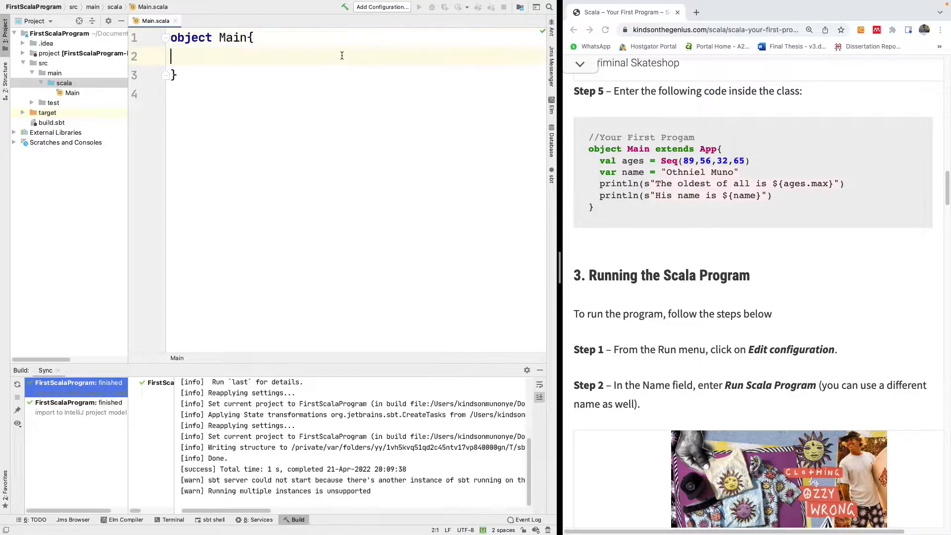
# Step: Declare val ages = Seq(89, 233, 54, 59) inside the Main object
pyautogui.press('enter')
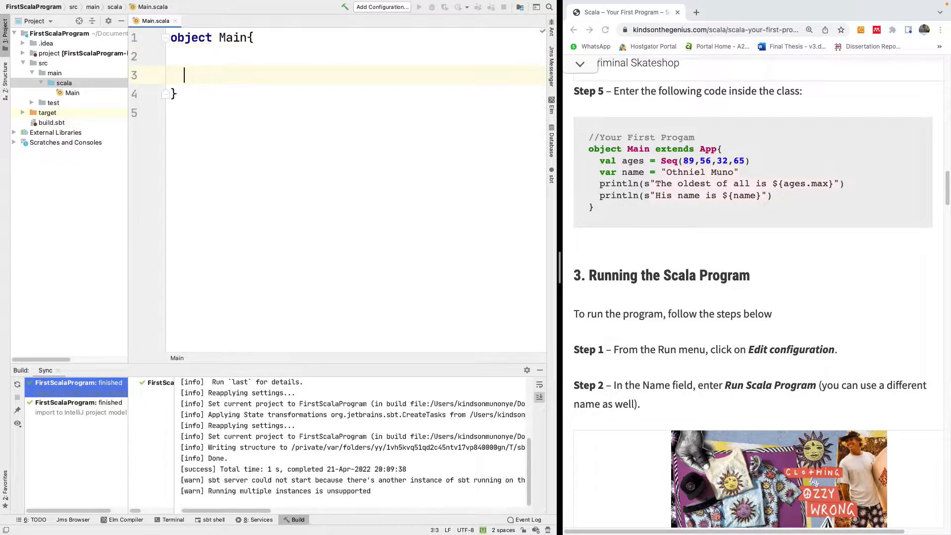
pyautogui.press('enter')
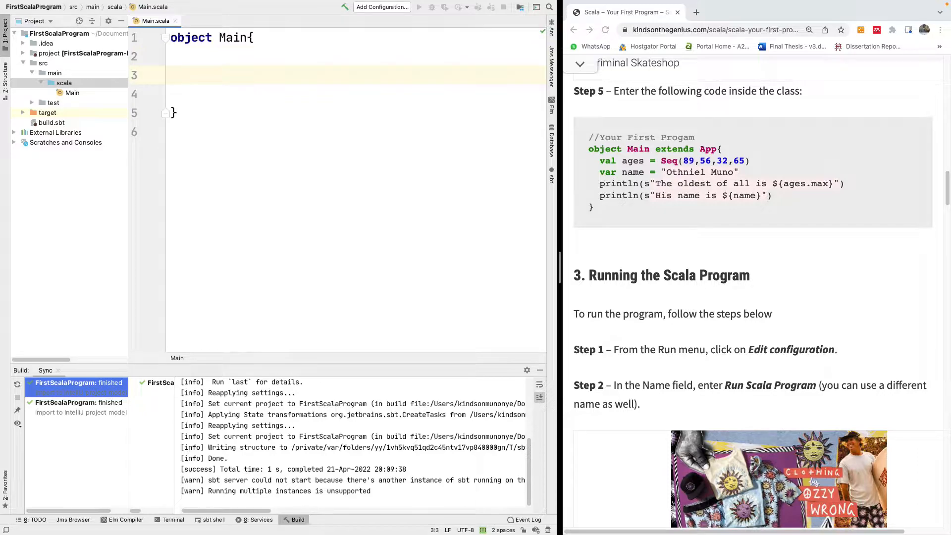
pyautogui.write('val ages - s')
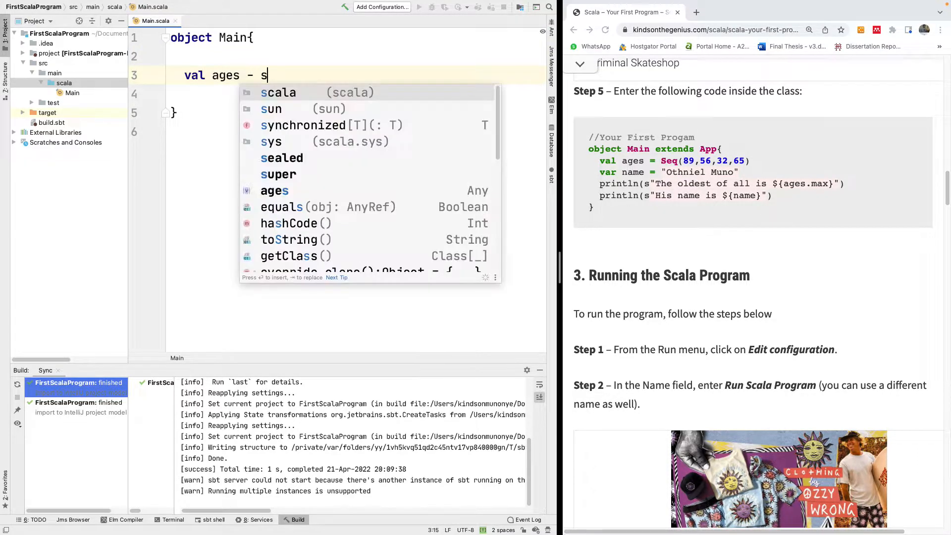
pyautogui.write('Q')
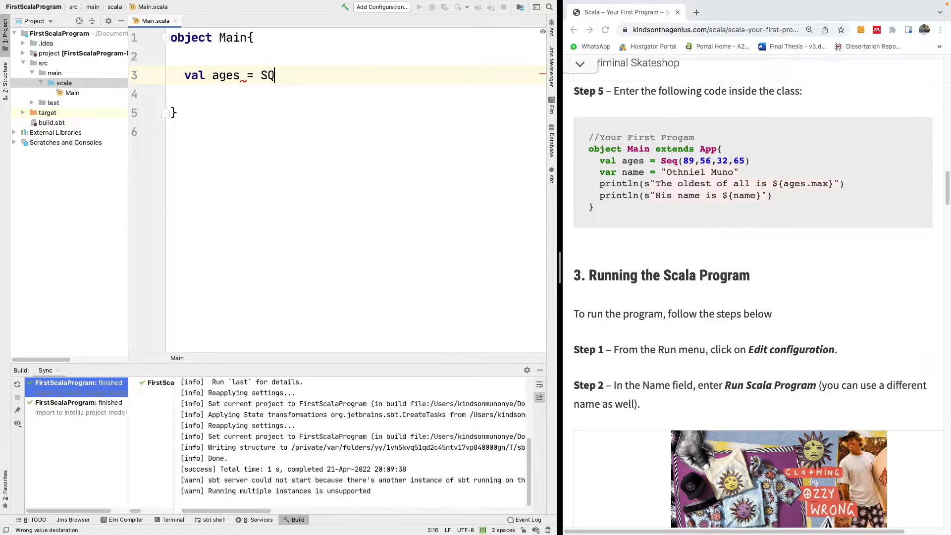
pyautogui.write('eq')
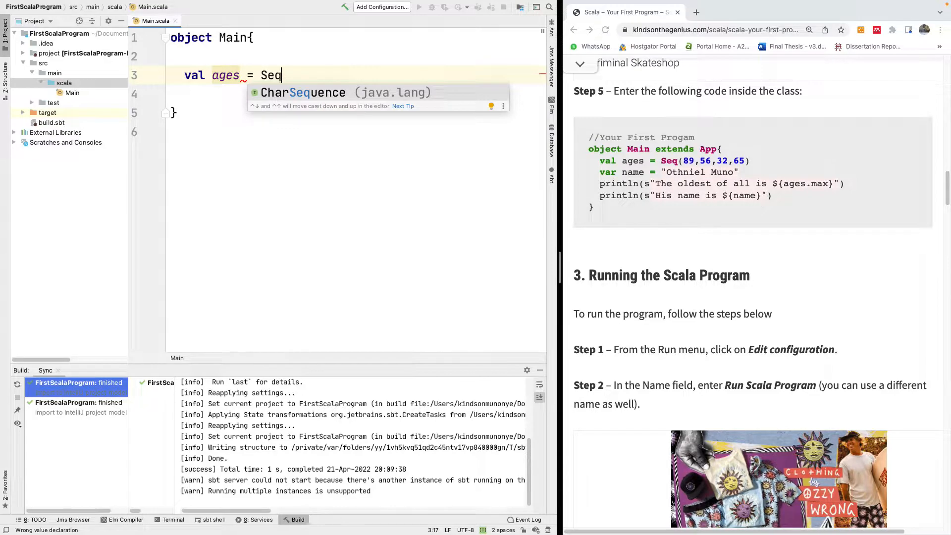
pyautogui.write('(')
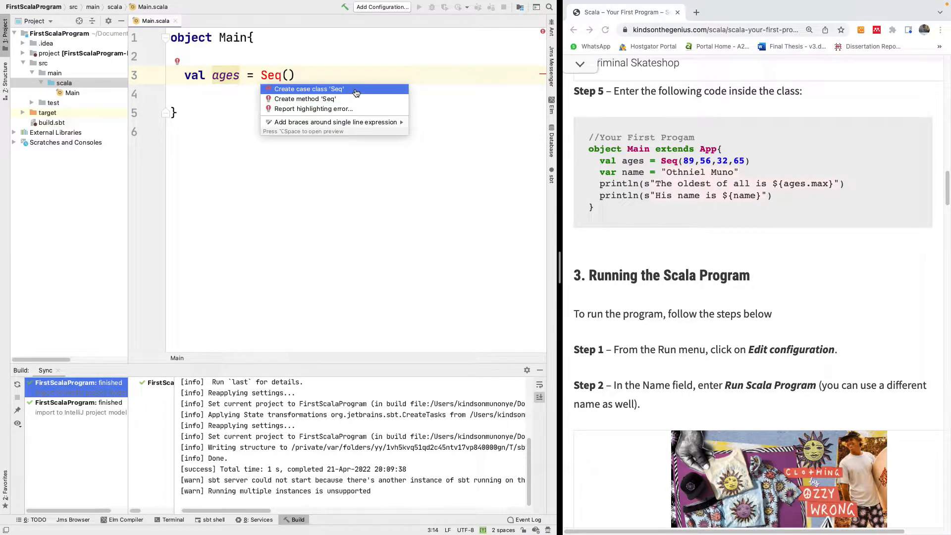
pyautogui.moveTo(333, 121)
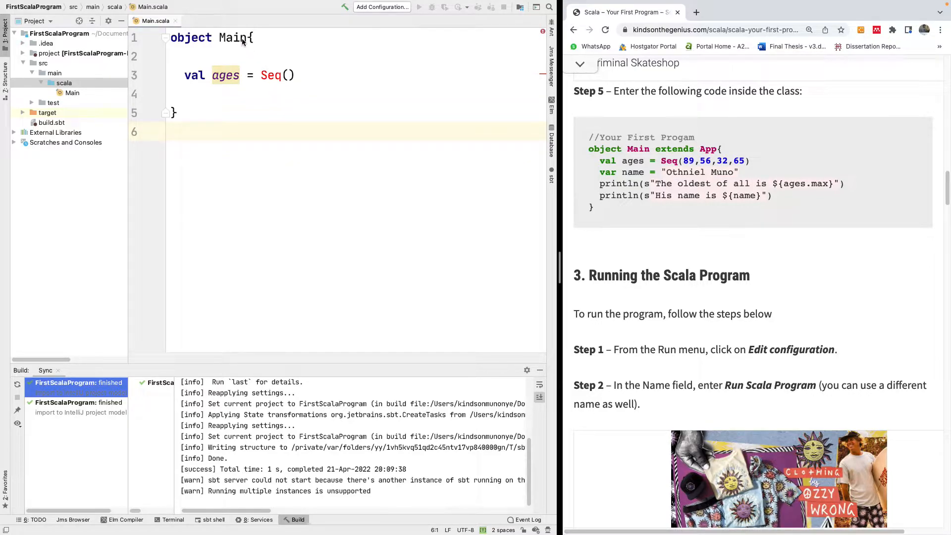
pyautogui.click(276, 75)
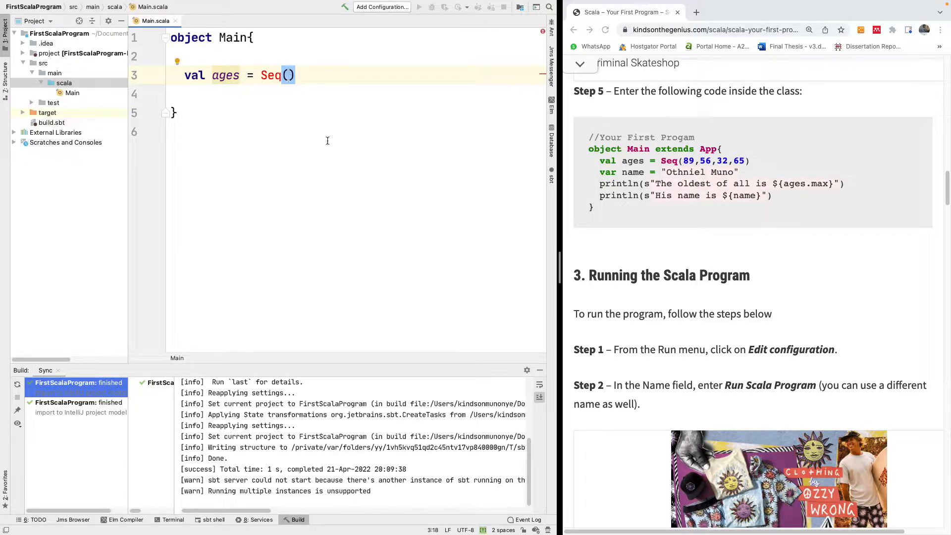
pyautogui.write('89')
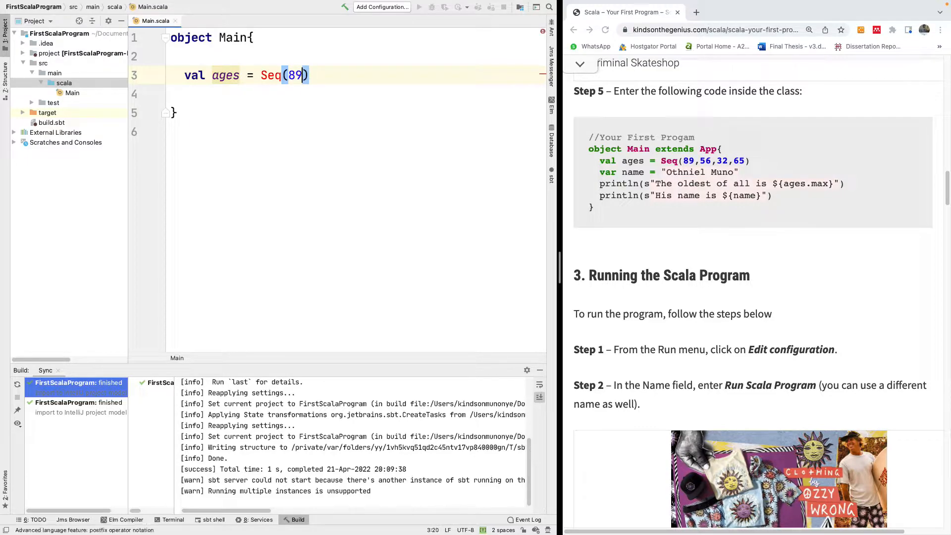
pyautogui.write(', 233, 54')
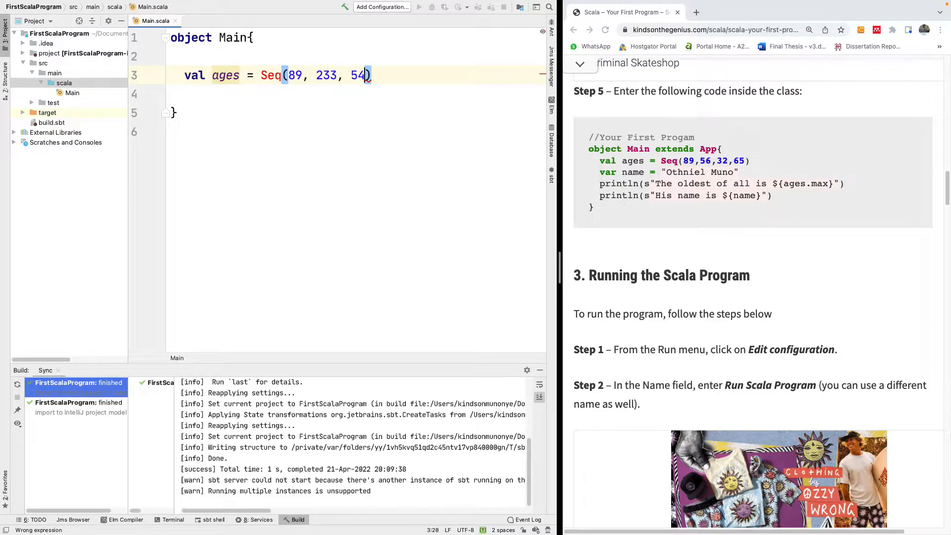
pyautogui.write(', 54')
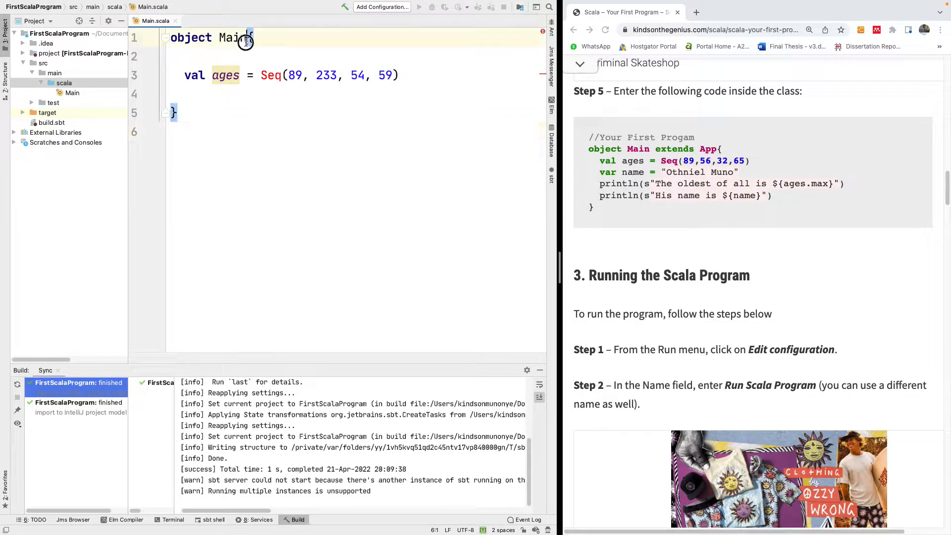
# Step: Make Main extend App
pyautogui.write('extends {')
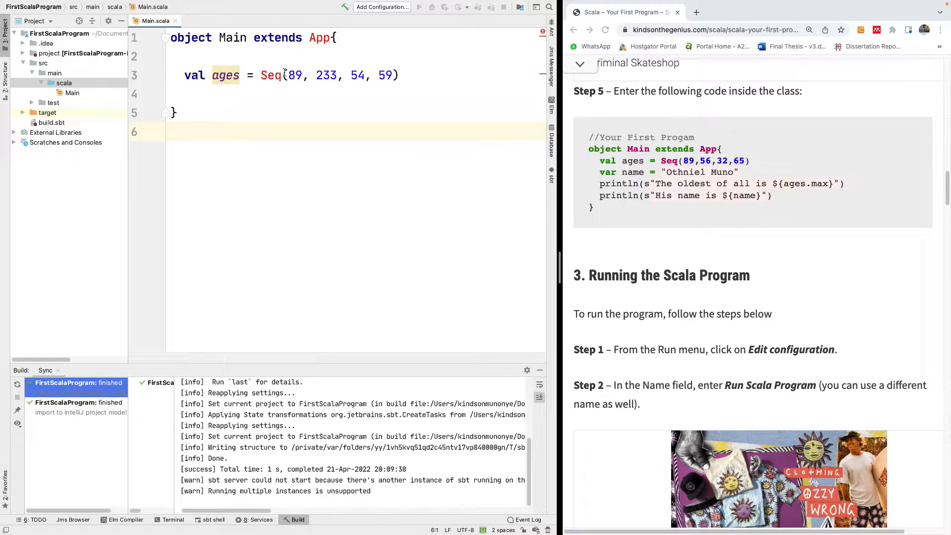
pyautogui.moveTo(365, 189)
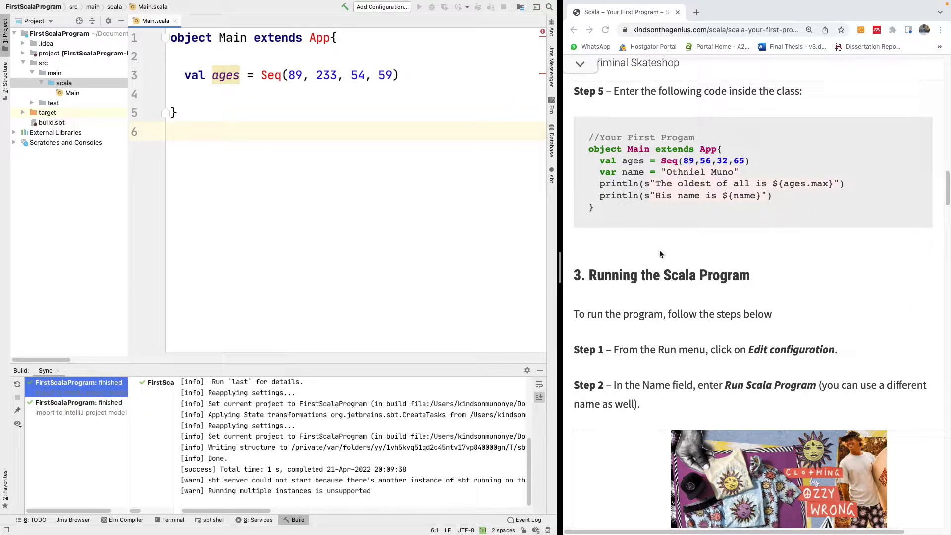
# Step: Add a new sbt Task run configuration in Run/Debug Configurations
pyautogui.scroll(-3)
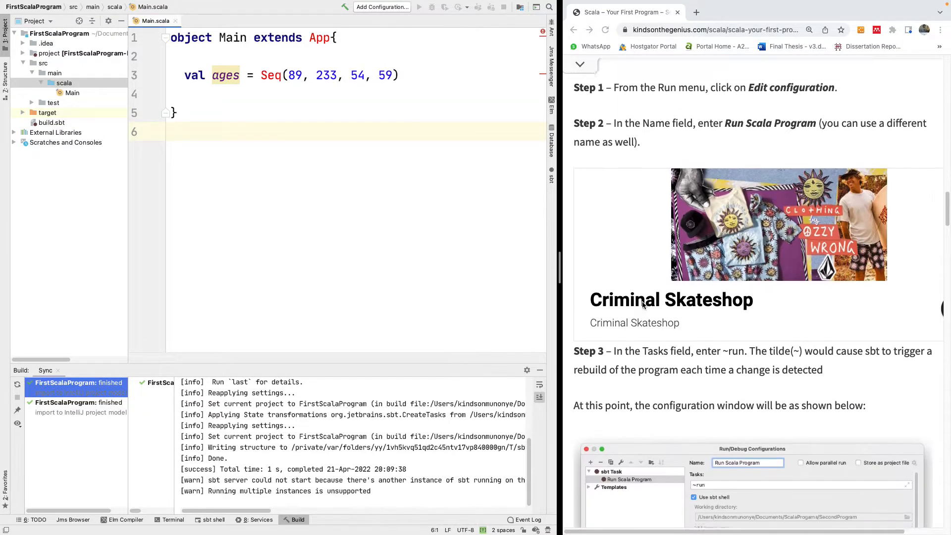
pyautogui.click(381, 7)
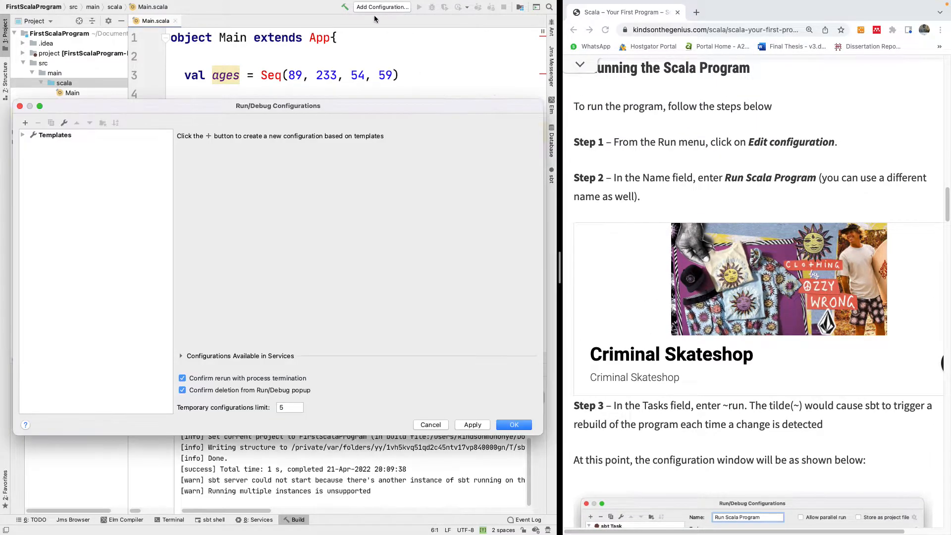
pyautogui.click(25, 123)
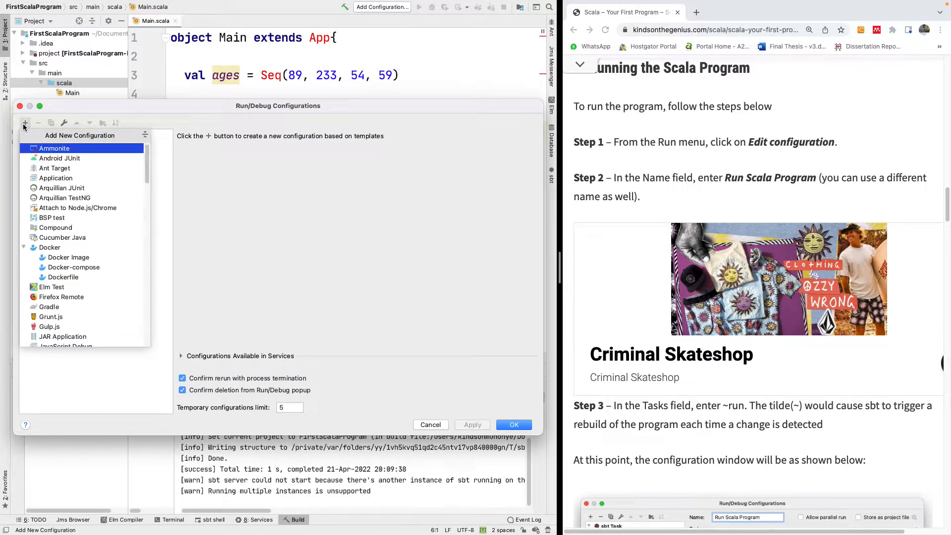
pyautogui.scroll(-3)
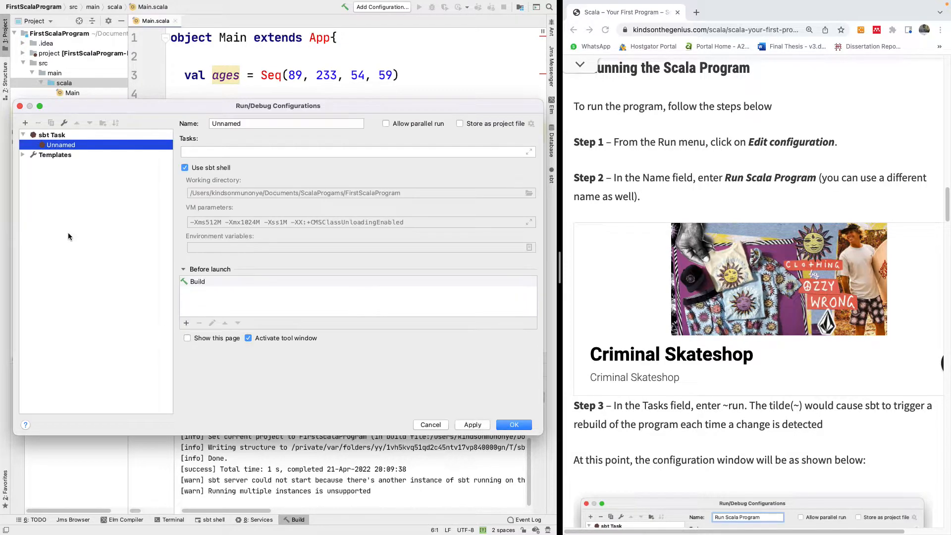
# Step: Name the configuration Run Scala Programm
pyautogui.click(286, 123)
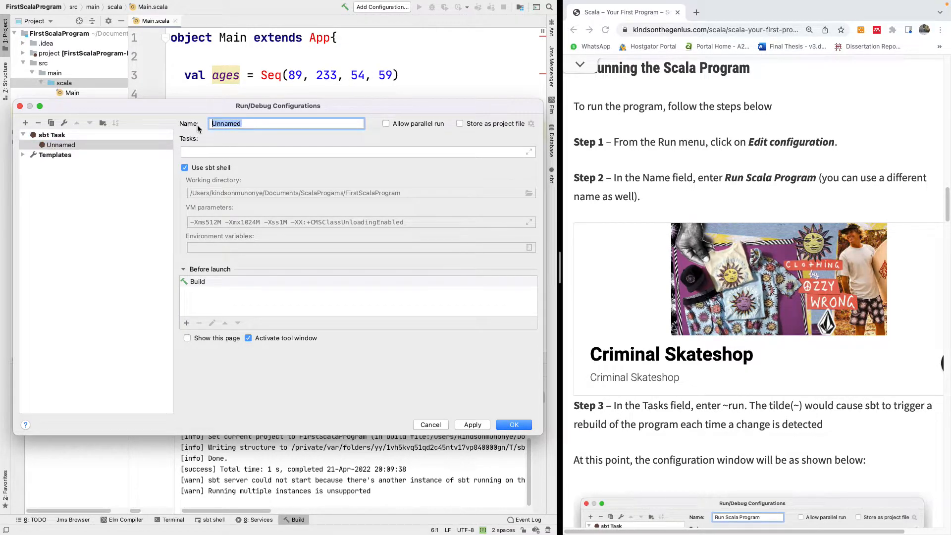
pyautogui.write('Run Sca')
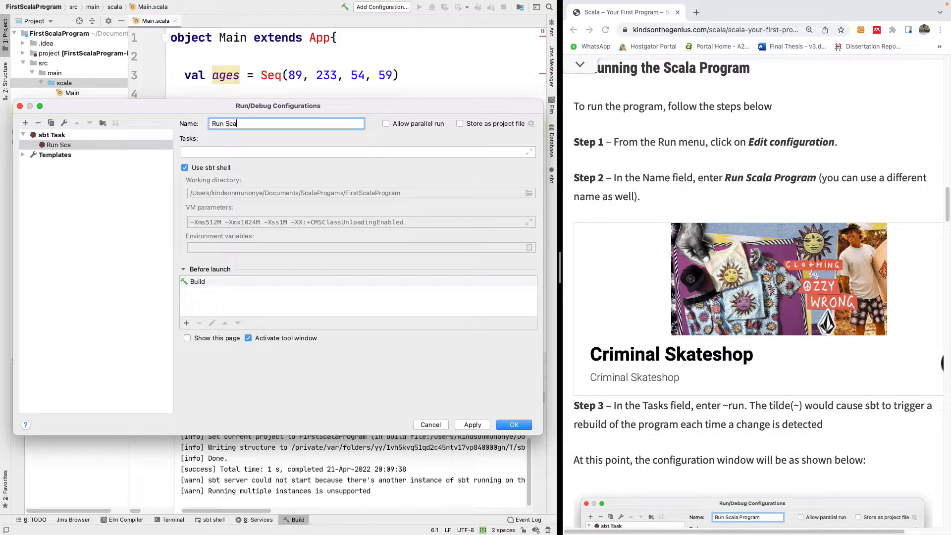
pyautogui.write('la Programm')
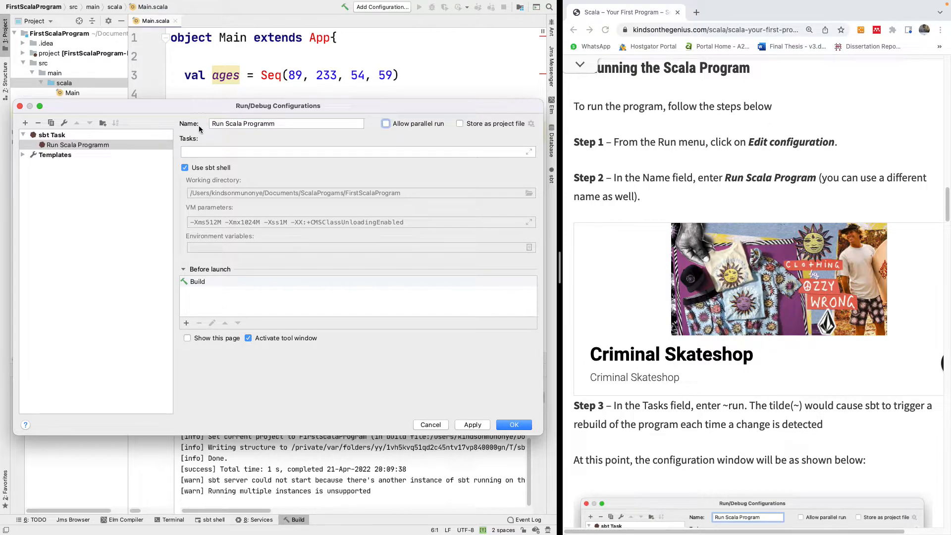
# Step: Enter ~run as the configuration's sbt task
pyautogui.click(357, 151)
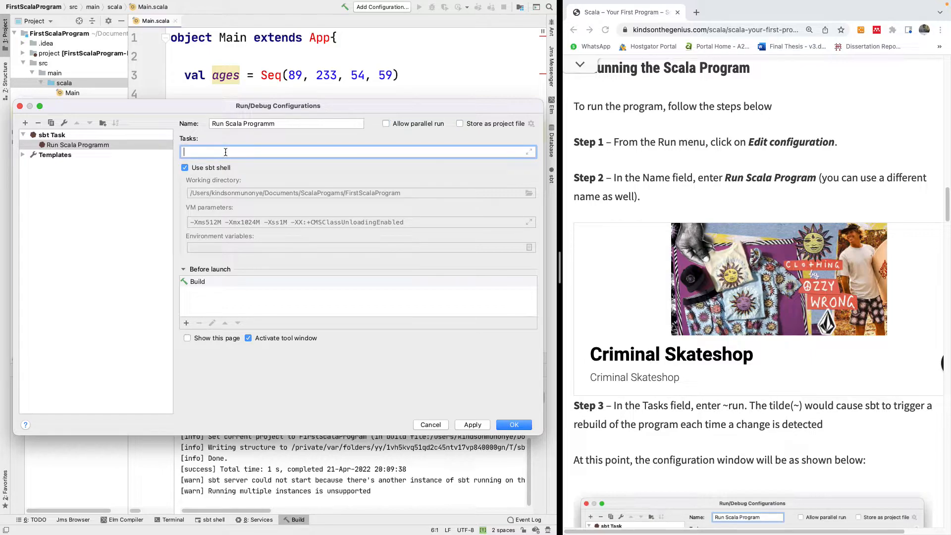
pyautogui.moveTo(267, 172)
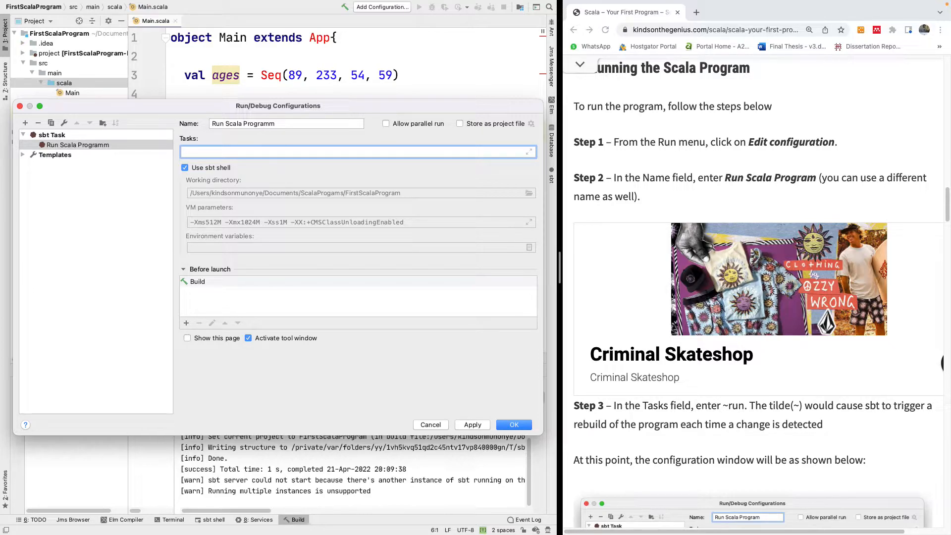
pyautogui.write('~')
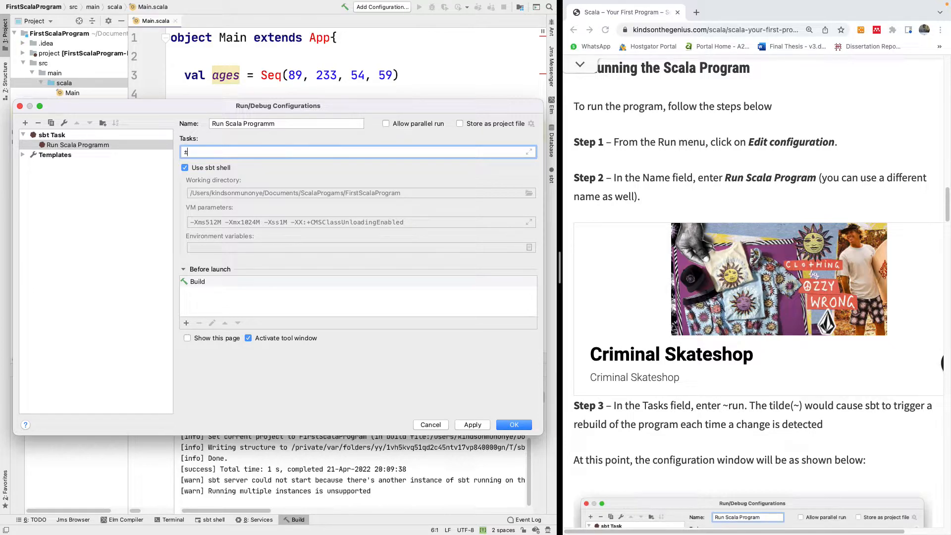
pyautogui.press('backspace')
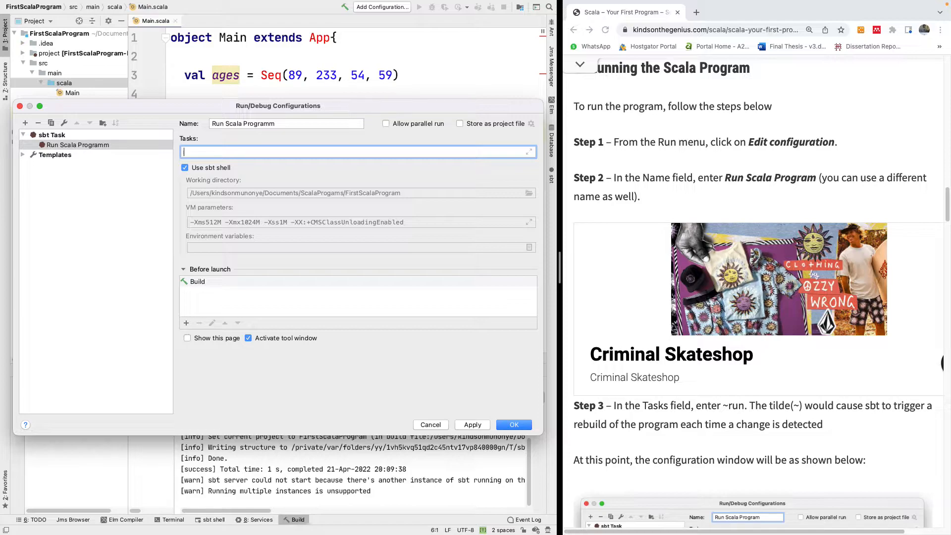
pyautogui.write('N')
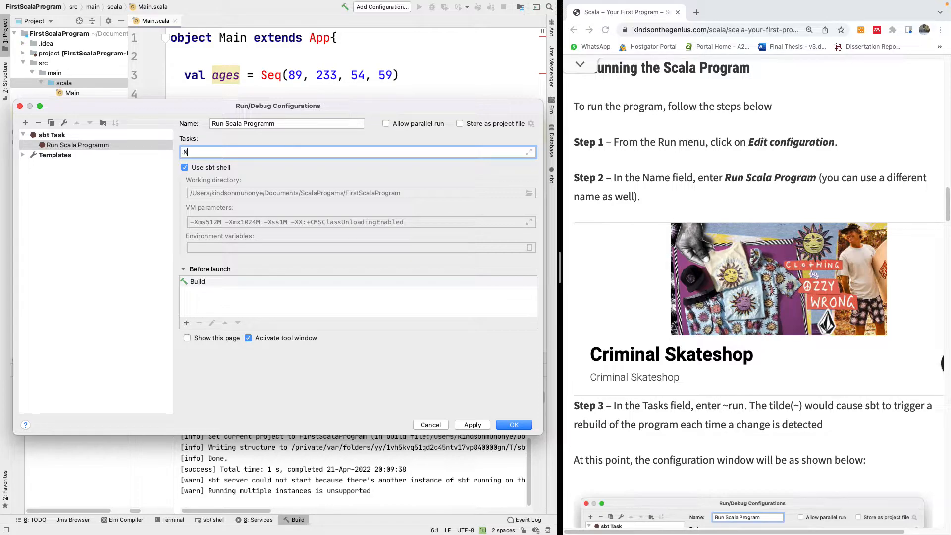
pyautogui.write('~run')
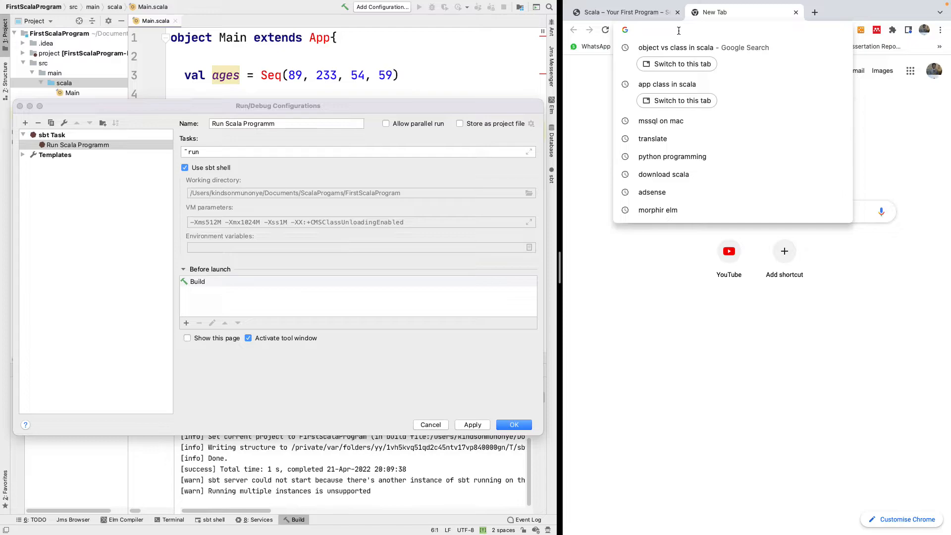
# Step: Search the web for 'tilde' in a new Chrome tab
pyautogui.write('tilde')
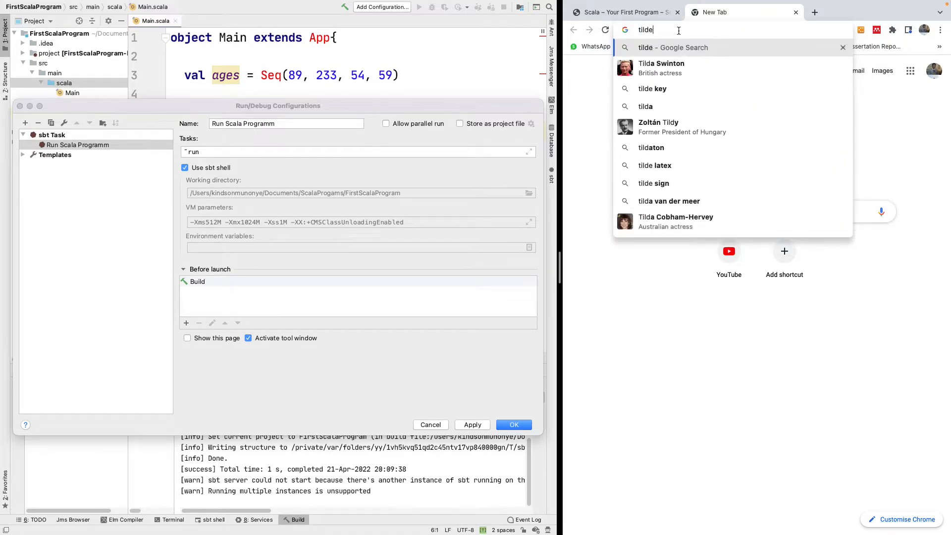
pyautogui.press('Enter')
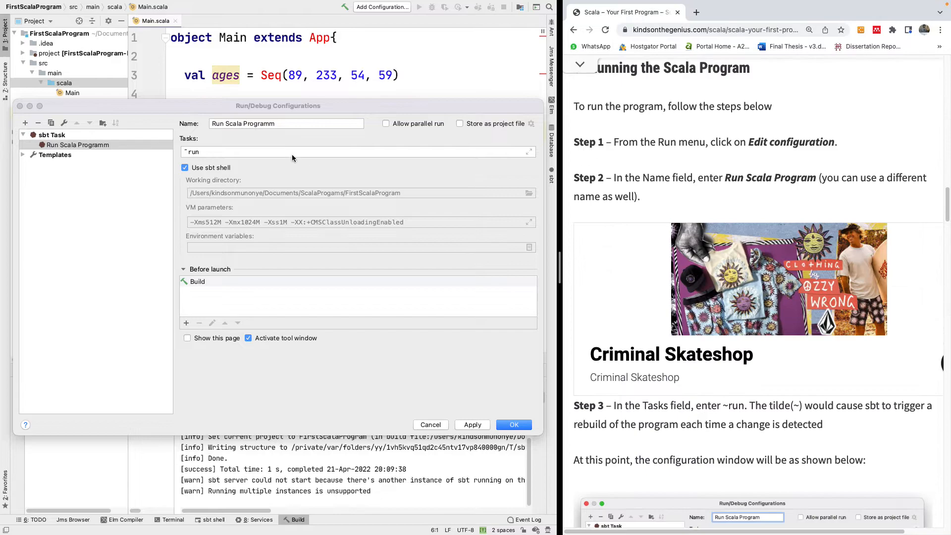
# Step: Correct the task to ~run and save the Run Scala Programm configuration
pyautogui.click(358, 151)
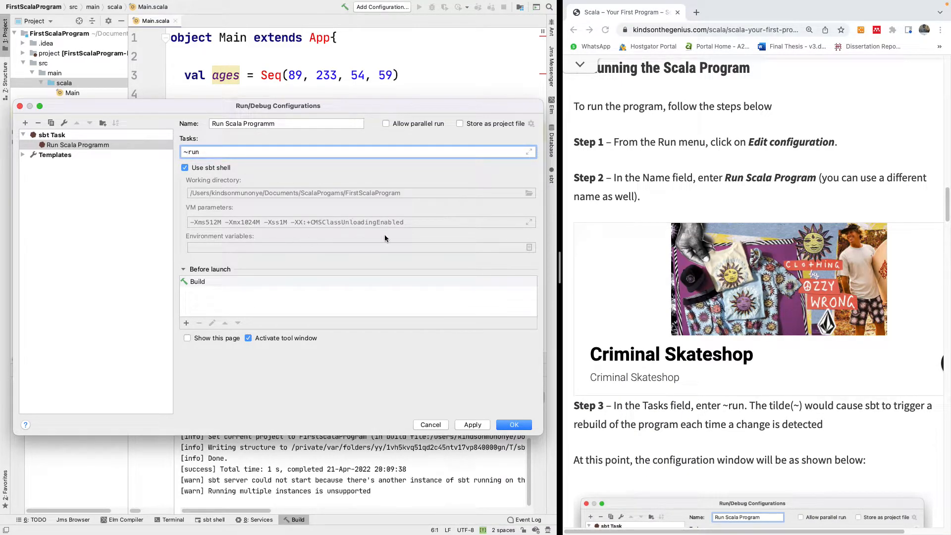
pyautogui.moveTo(290, 191)
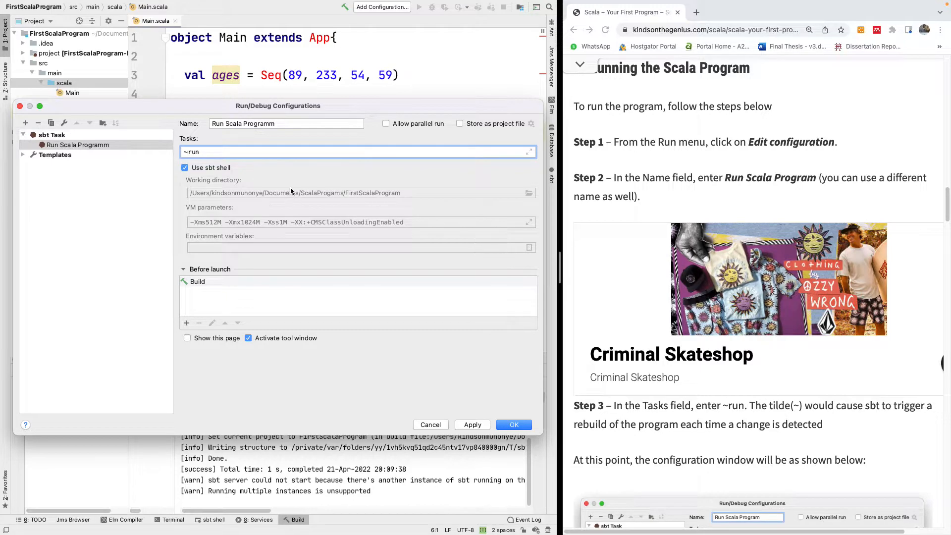
pyautogui.moveTo(611, 326)
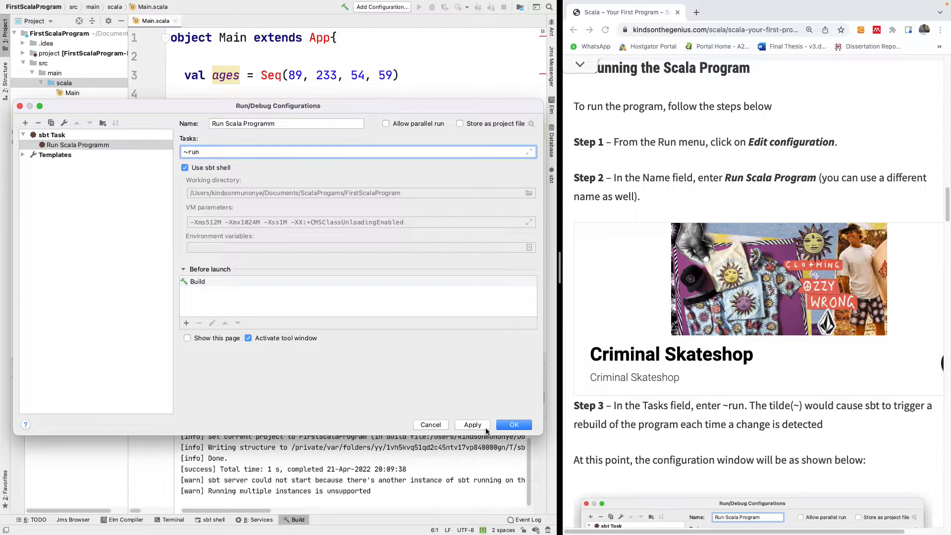
pyautogui.click(512, 425)
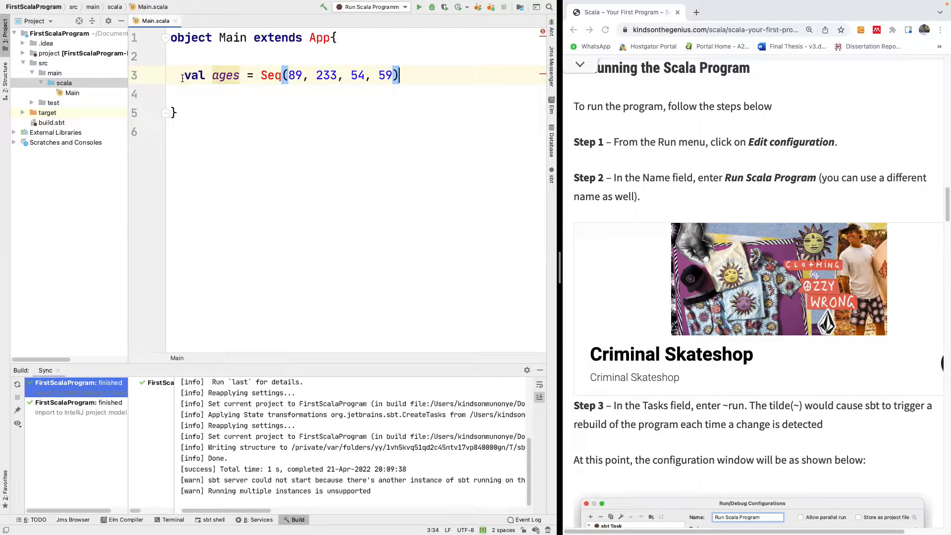
# Step: Comment out the val ages line with // and add println("Hello From Scala") below it
pyautogui.write('//')
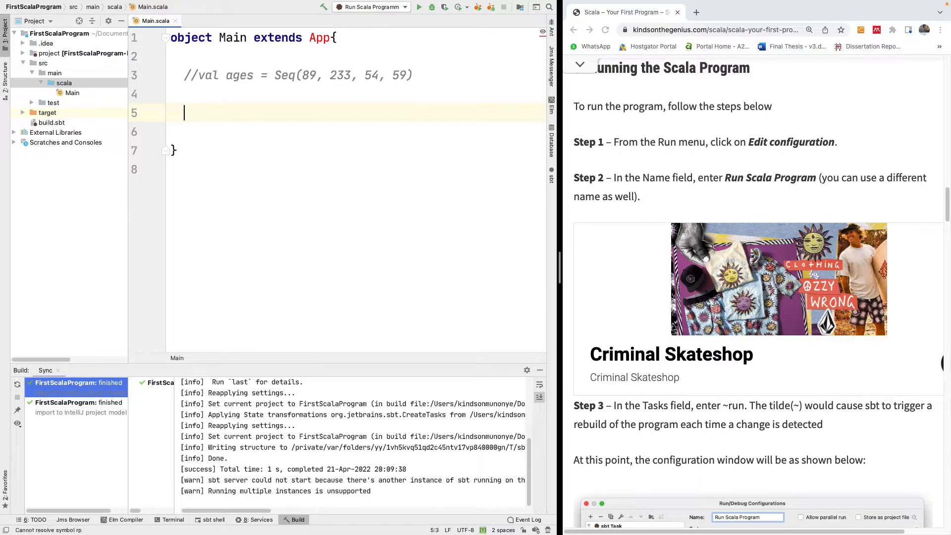
pyautogui.write('println')
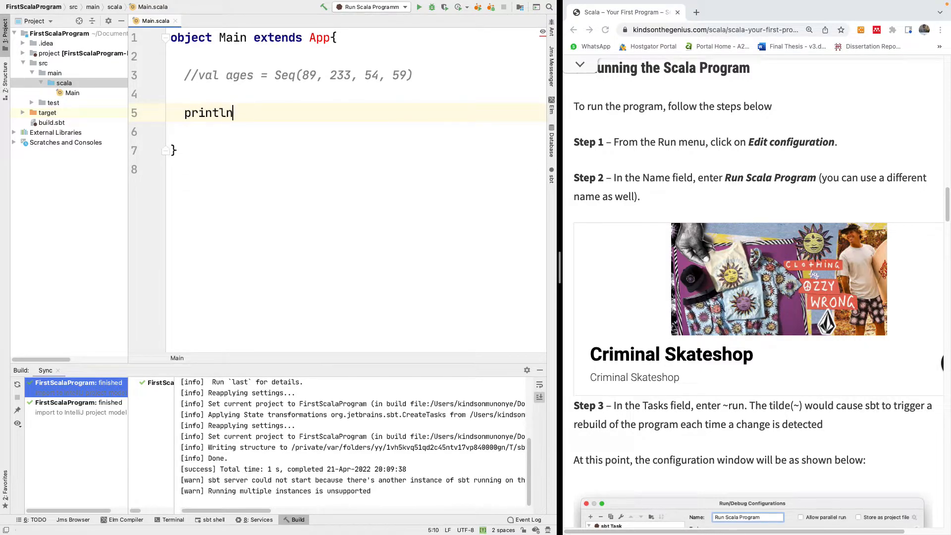
pyautogui.write('("e")')
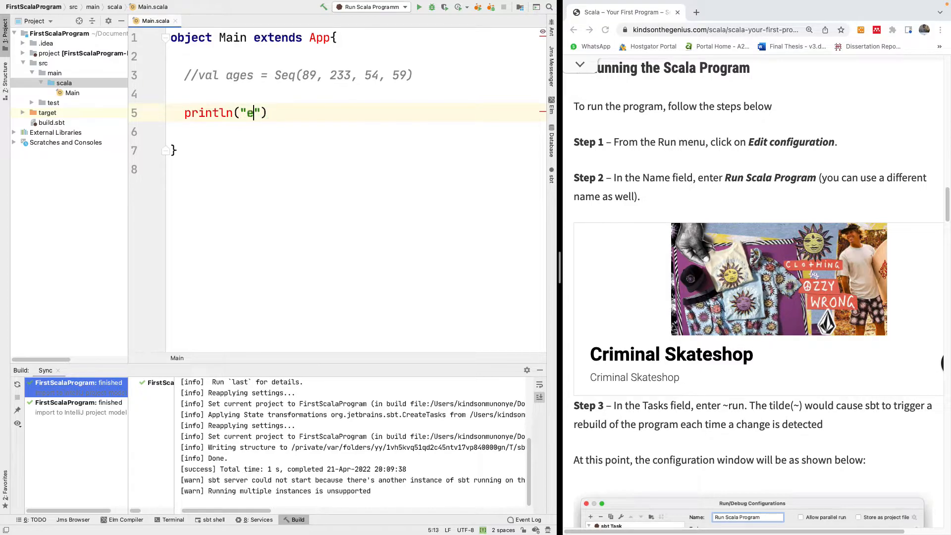
pyautogui.write('Hello From')
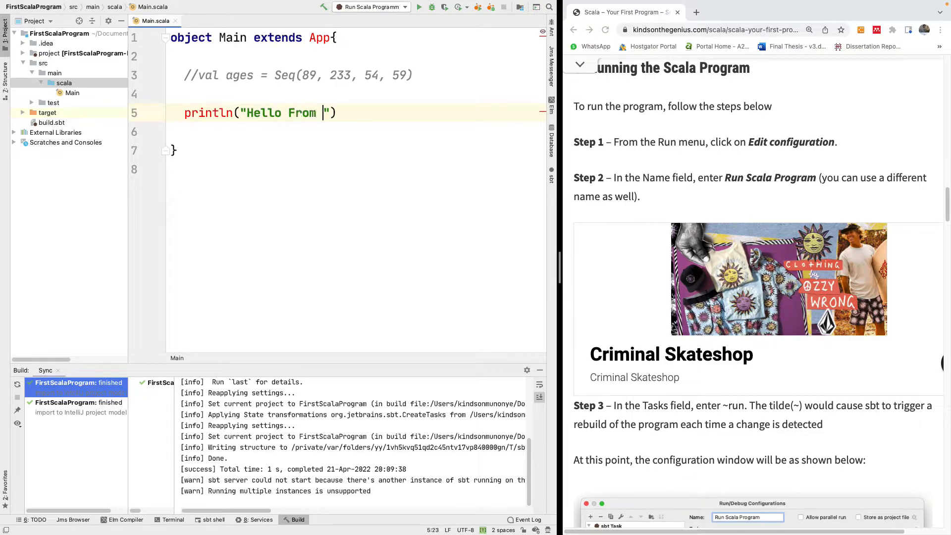
pyautogui.write('Scala')
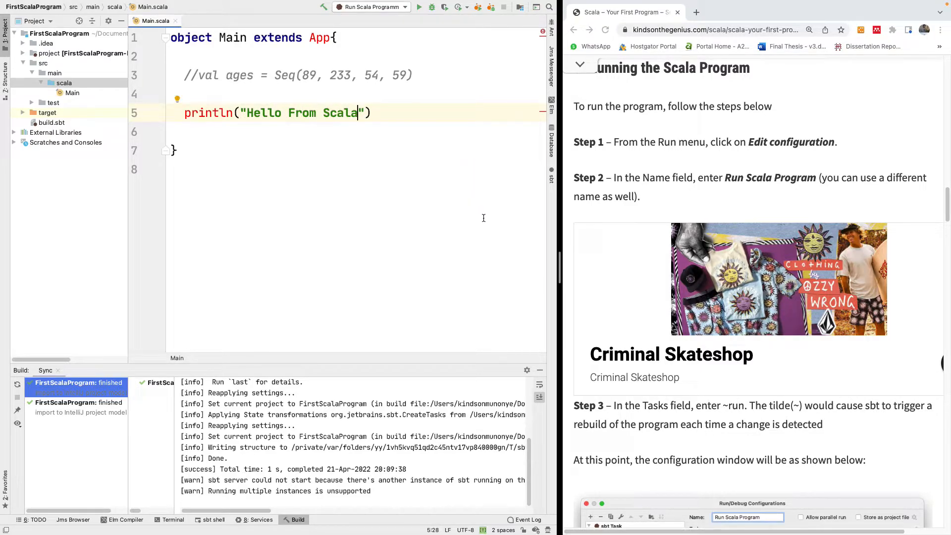
pyautogui.click(182, 99)
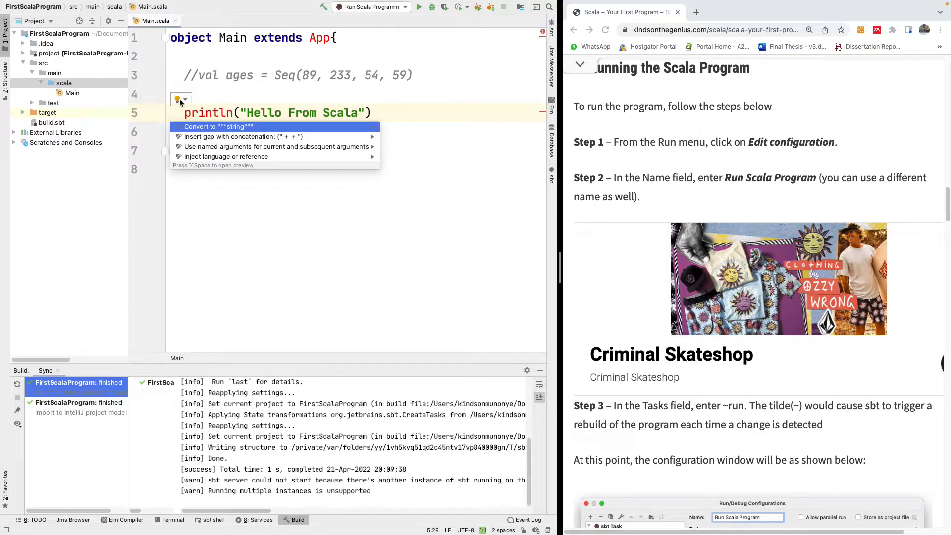
pyautogui.moveTo(279, 129)
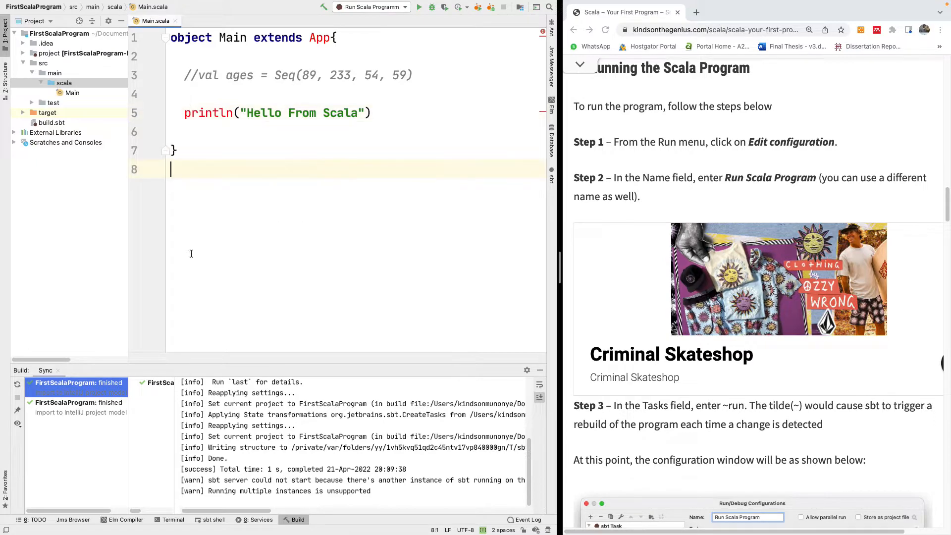
pyautogui.moveTo(524, 254)
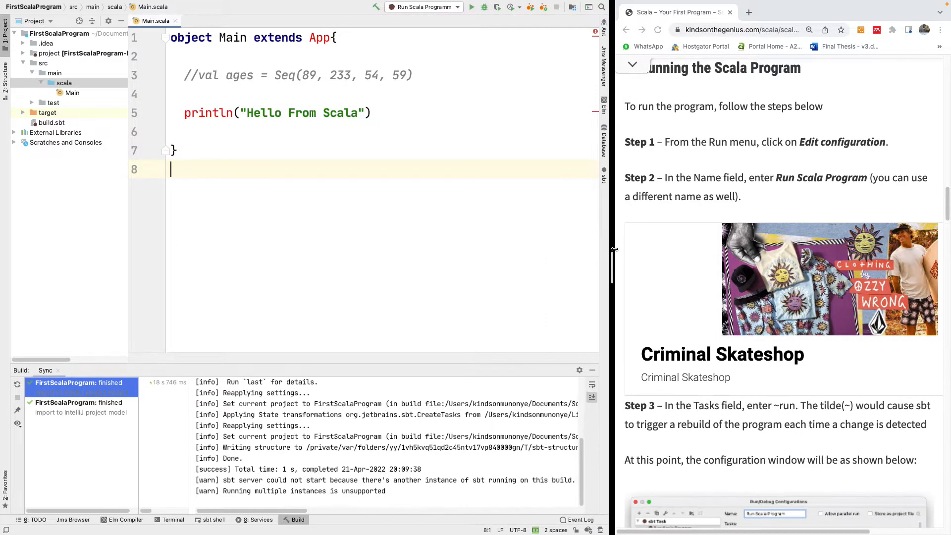
# Step: Bring up the sbt shell panel and run the Run Scala Programm configuration to print Hello From Scala
pyautogui.click(210, 520)
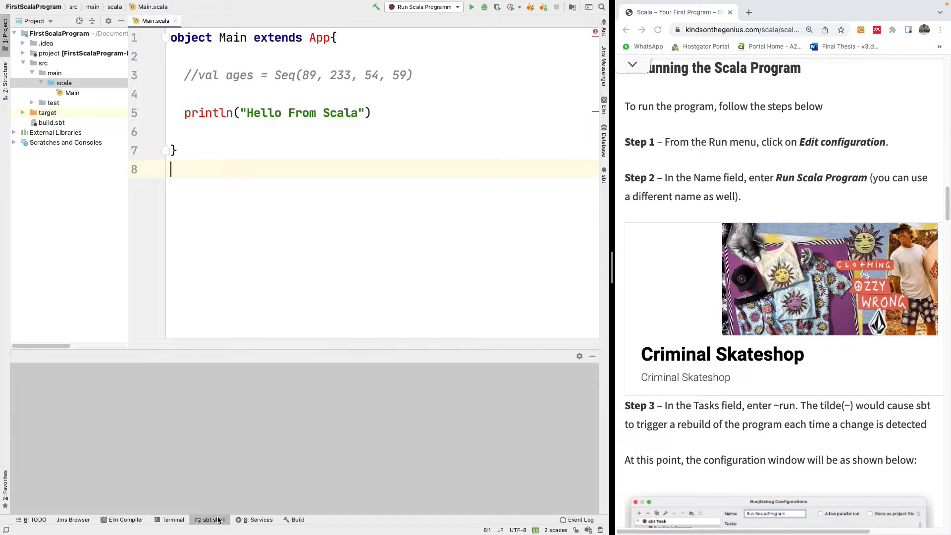
pyautogui.click(209, 519)
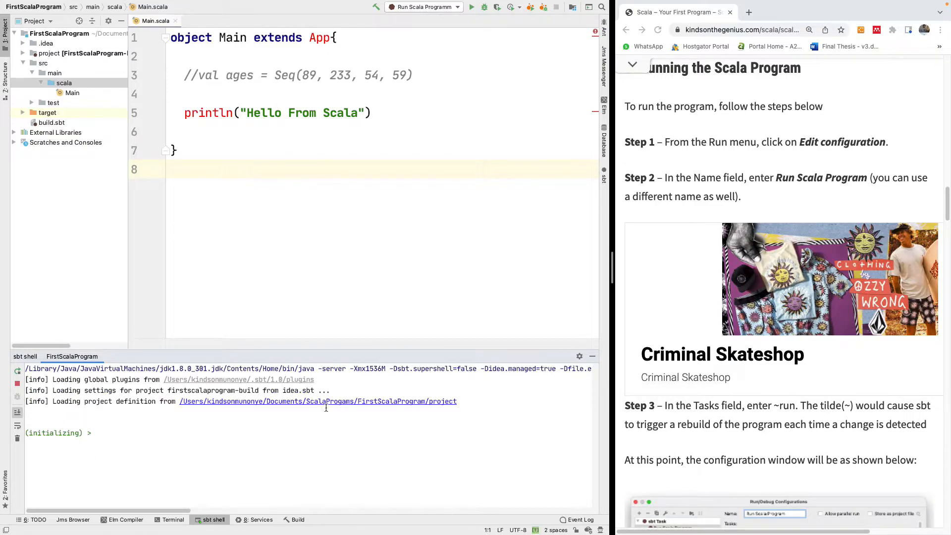
pyautogui.click(471, 7)
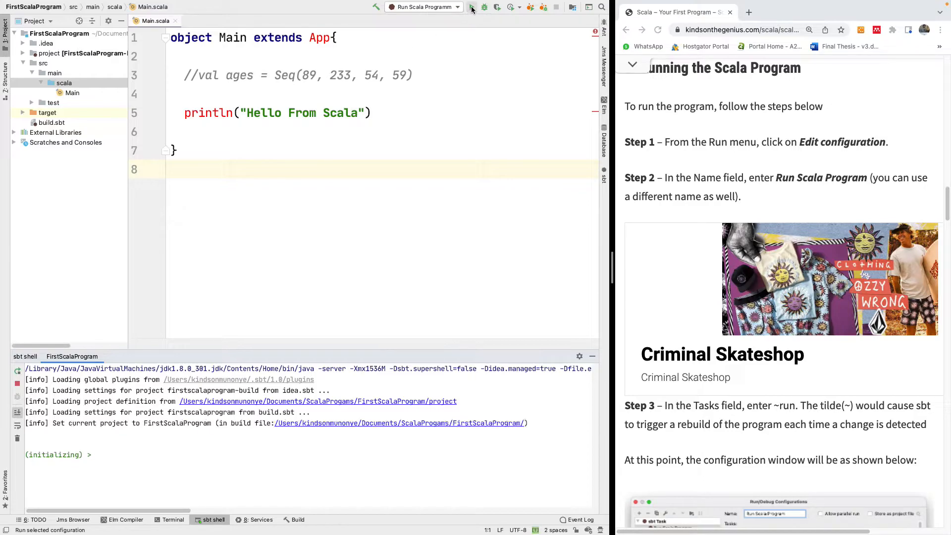
pyautogui.click(471, 7)
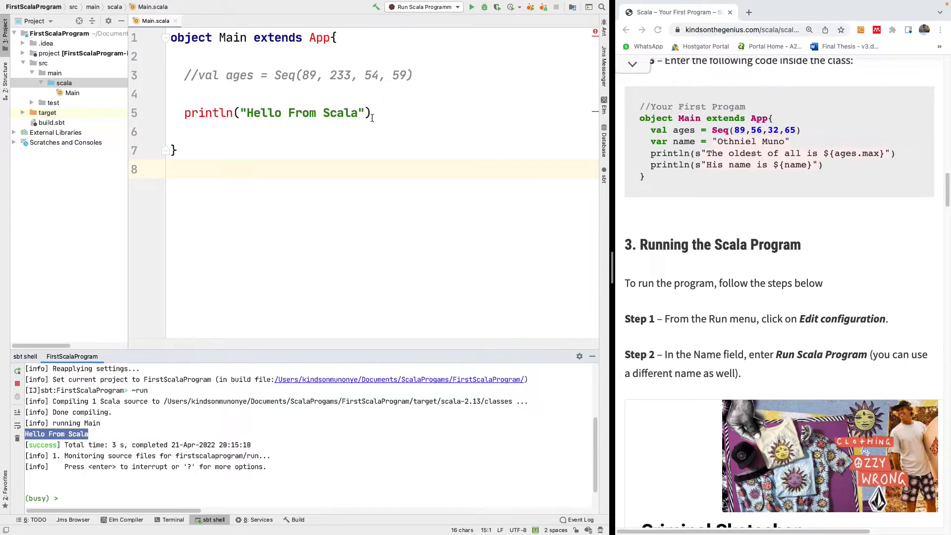
# Step: Add var name = "Othniel Muno" on the line after the ages Seq in Main.scala
pyautogui.click(273, 113)
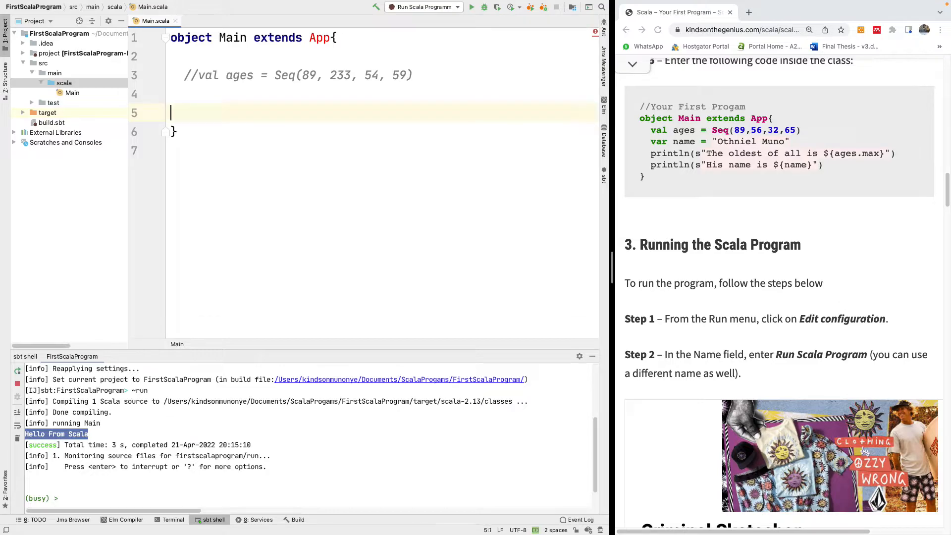
pyautogui.click(204, 74)
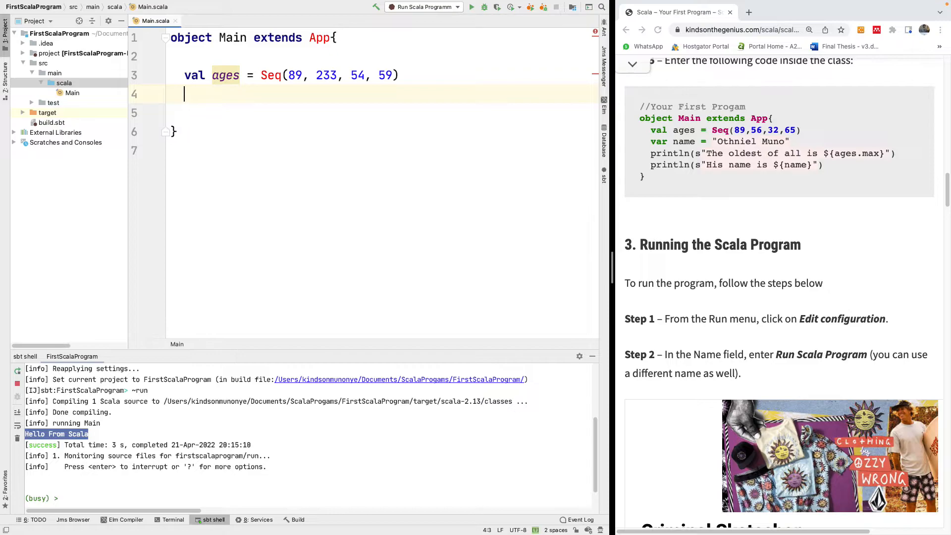
pyautogui.write('var name')
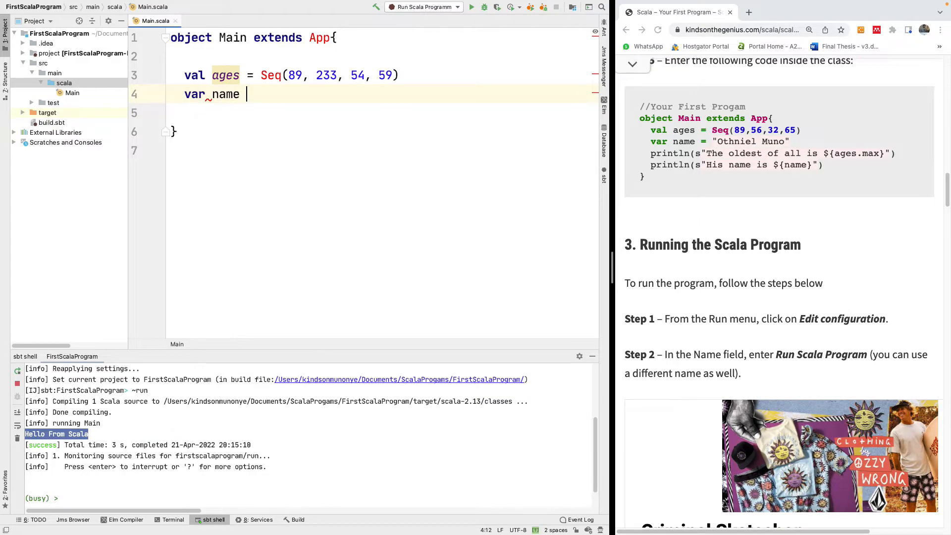
pyautogui.write('= "Onth')
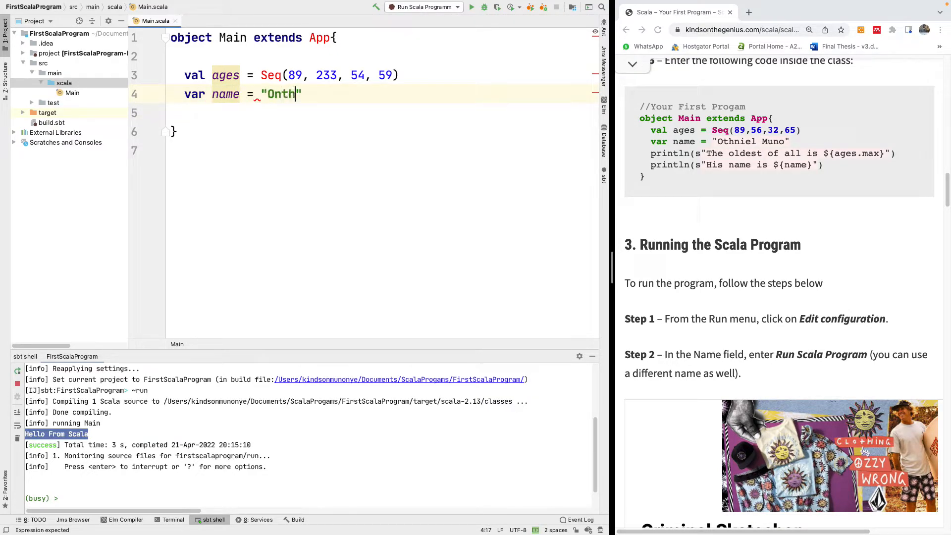
pyautogui.write('Othin')
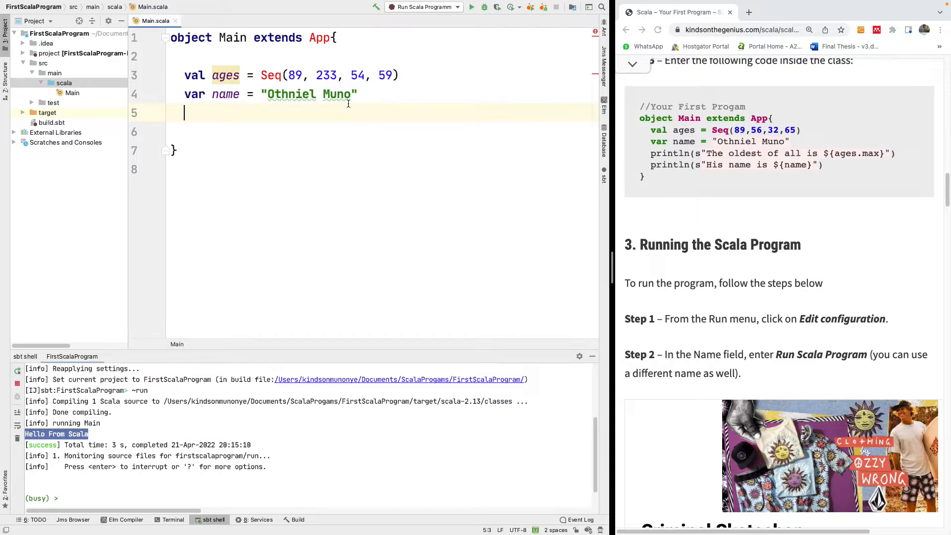
# Step: Add println(s"The oldest of all is ${ages.max}") below the name variable
pyautogui.write('println(')
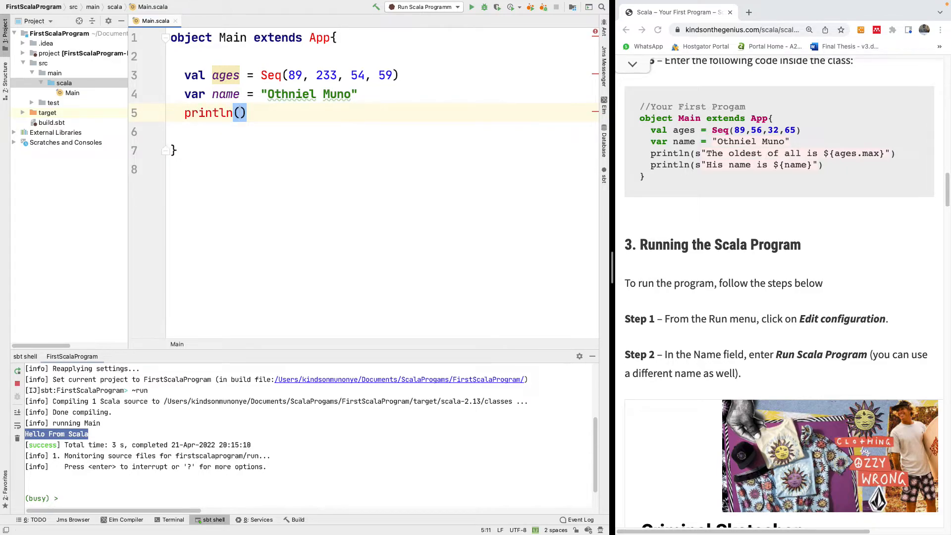
pyautogui.write('s"')
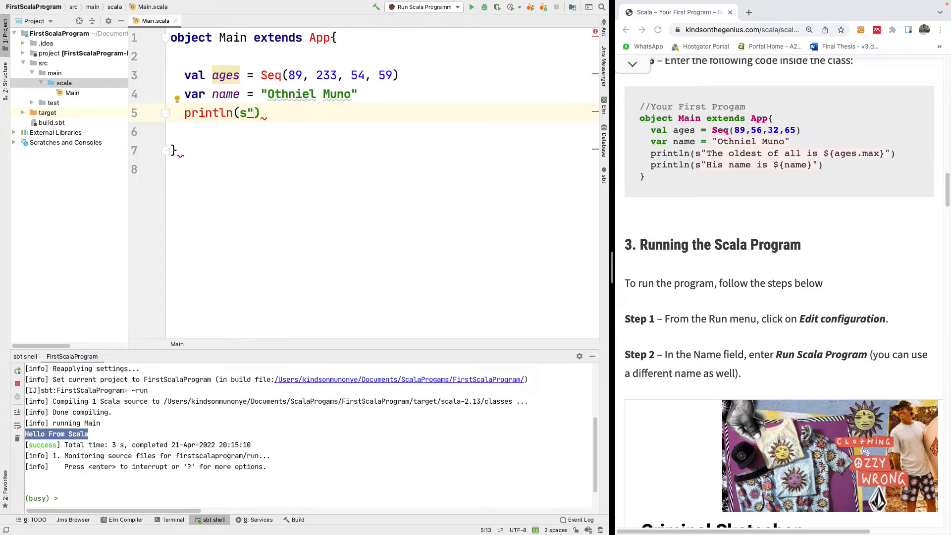
pyautogui.write('The old"')
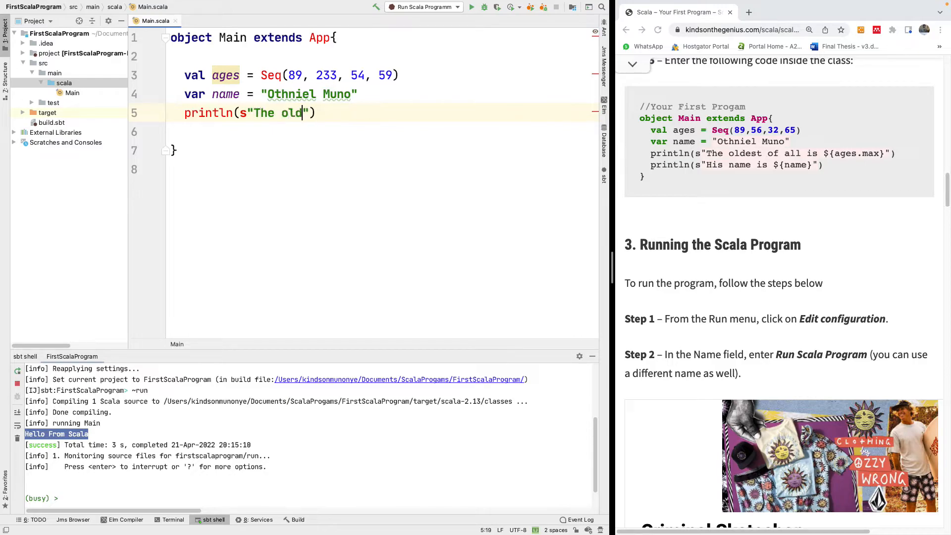
pyautogui.write('es')
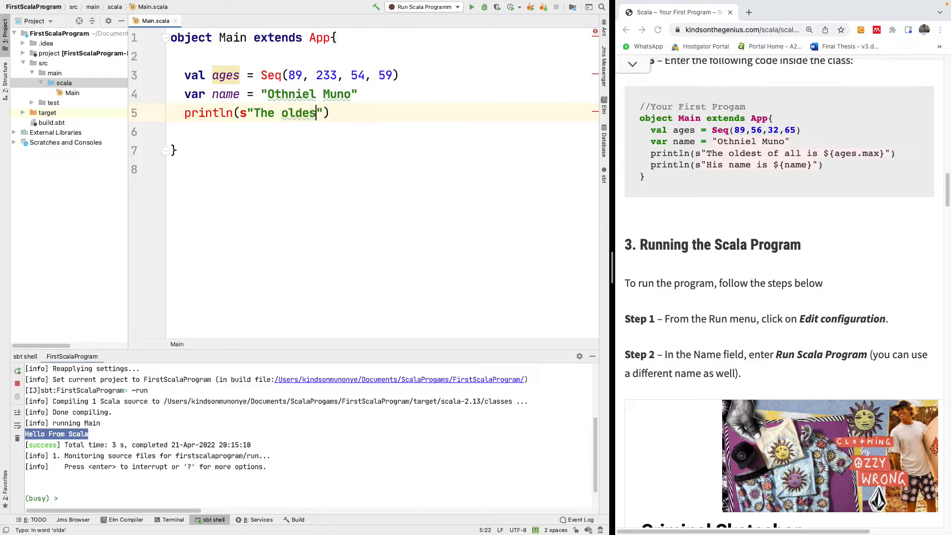
pyautogui.write('t o al')
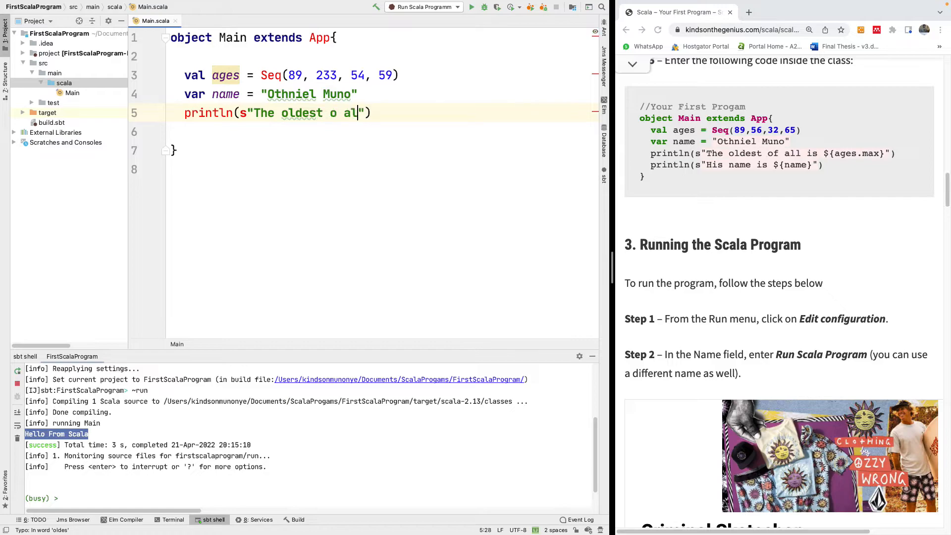
pyautogui.write('f all is')
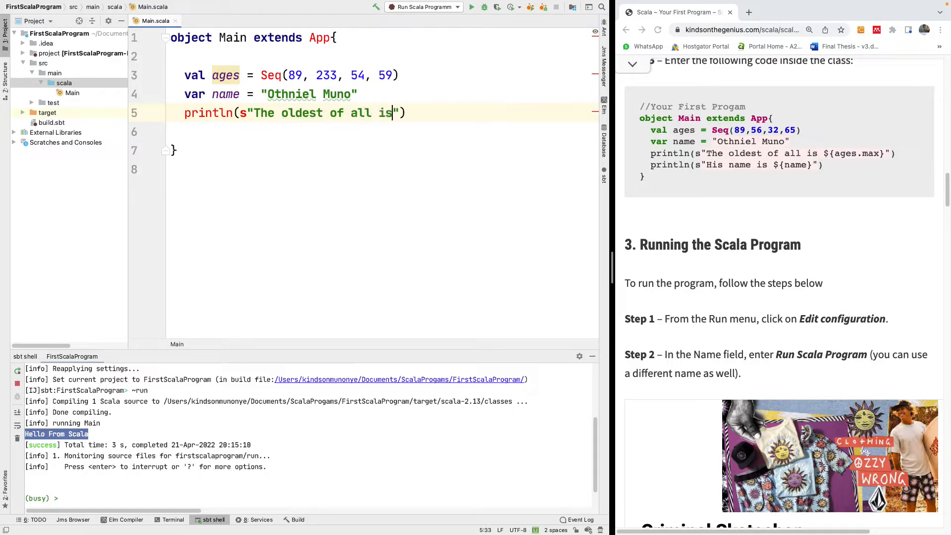
pyautogui.write('$')
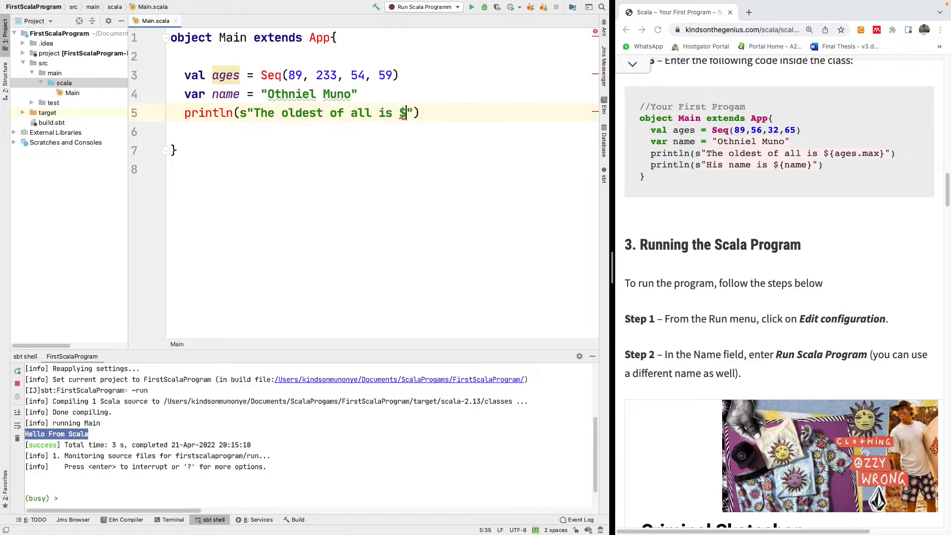
pyautogui.write('{ages.')
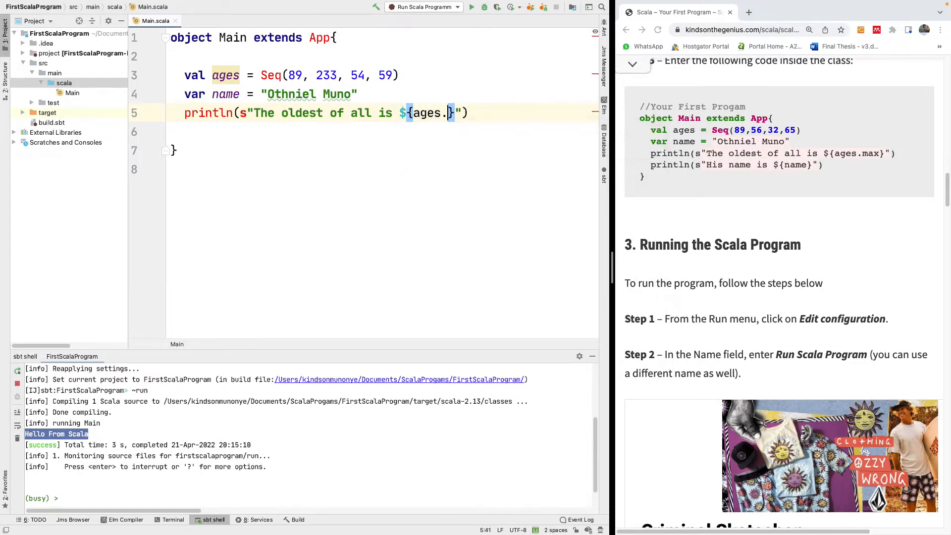
pyautogui.write('max')
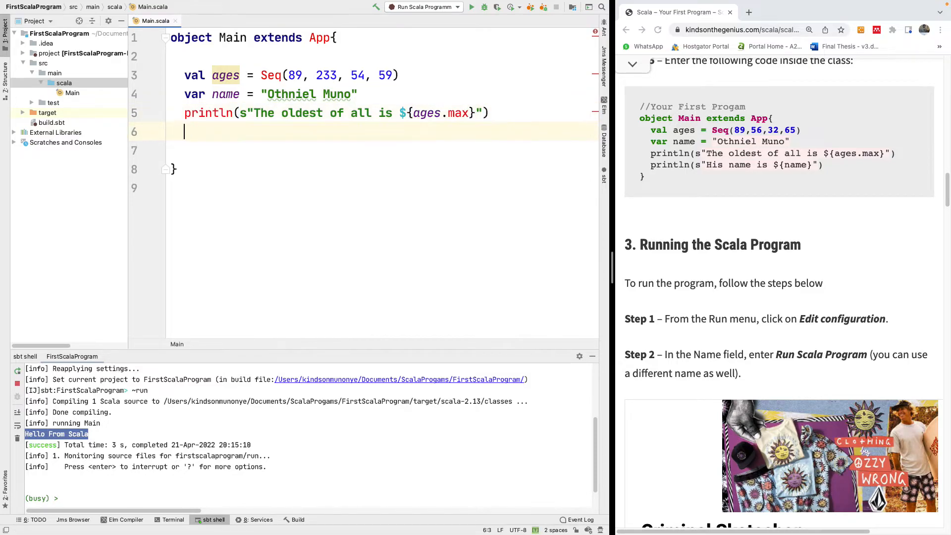
# Step: Add println(s"This name is ${name}") as a second output line
pyautogui.write('print')
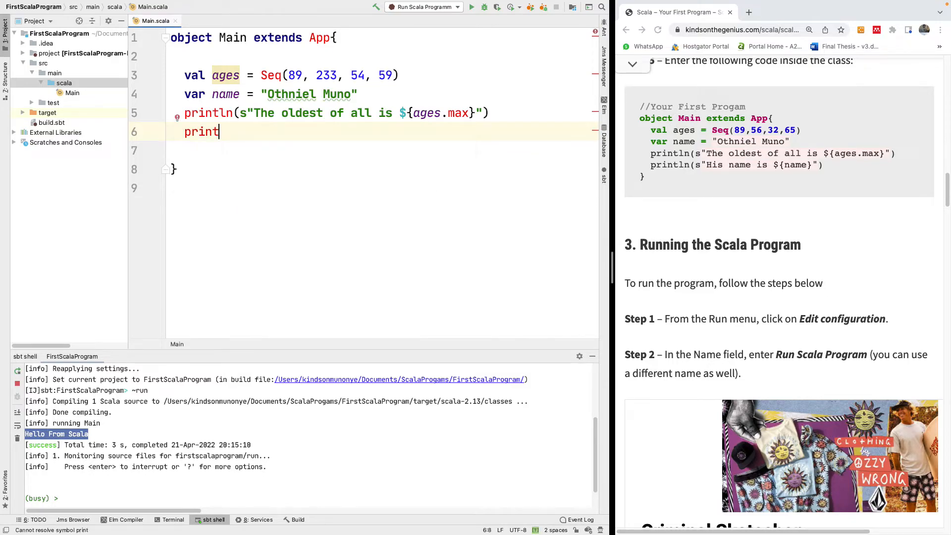
pyautogui.write('n')
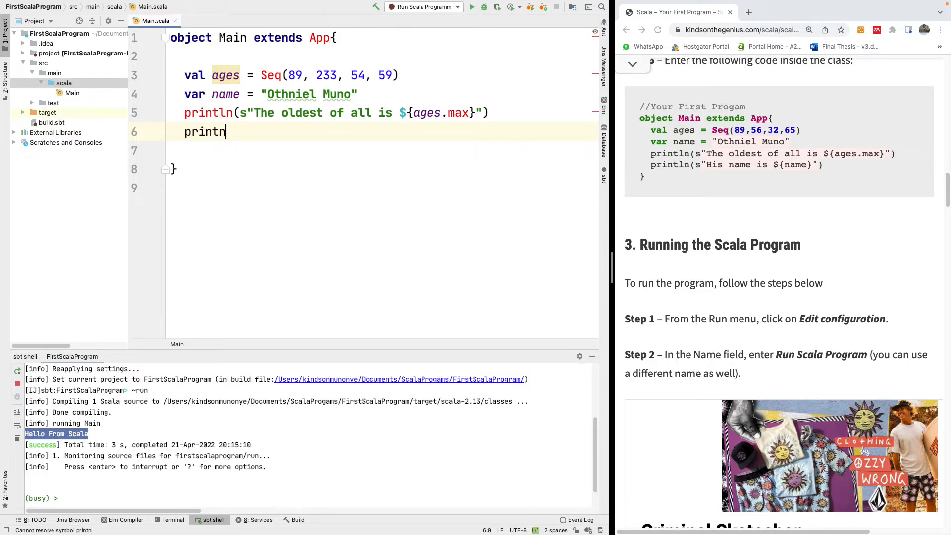
pyautogui.write('()')
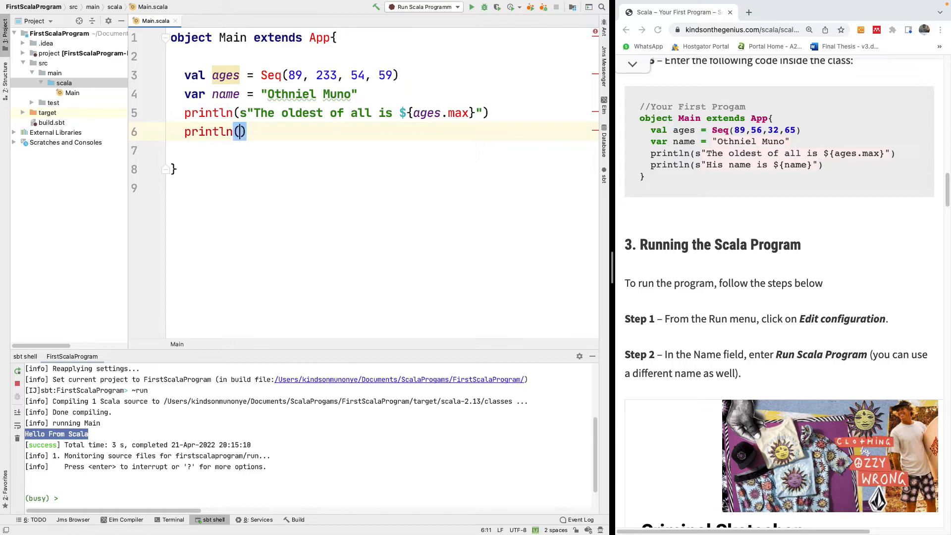
pyautogui.write('s"')
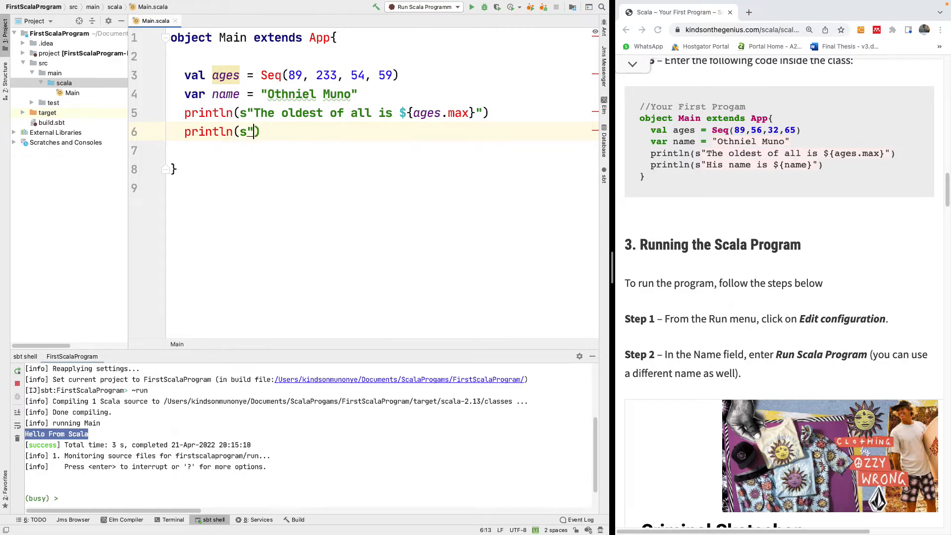
pyautogui.write('This name is')
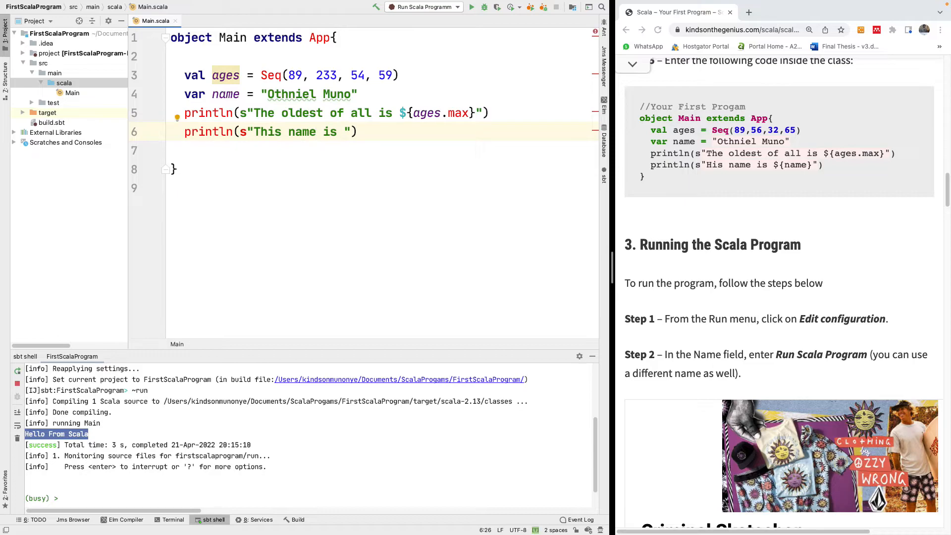
pyautogui.write('$')
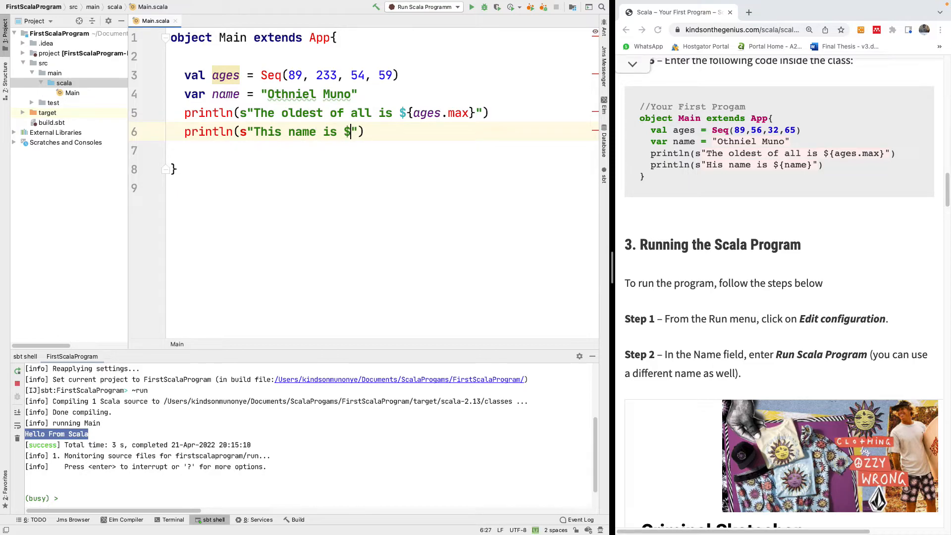
pyautogui.write('{name')
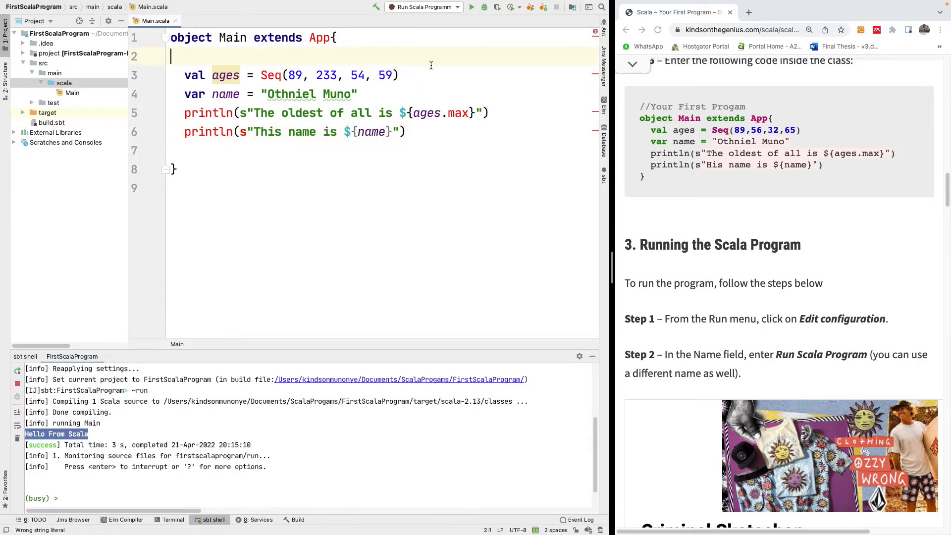
# Step: Insert println("-"*80) at the top of the Main body and after the last println
pyautogui.write('println(')
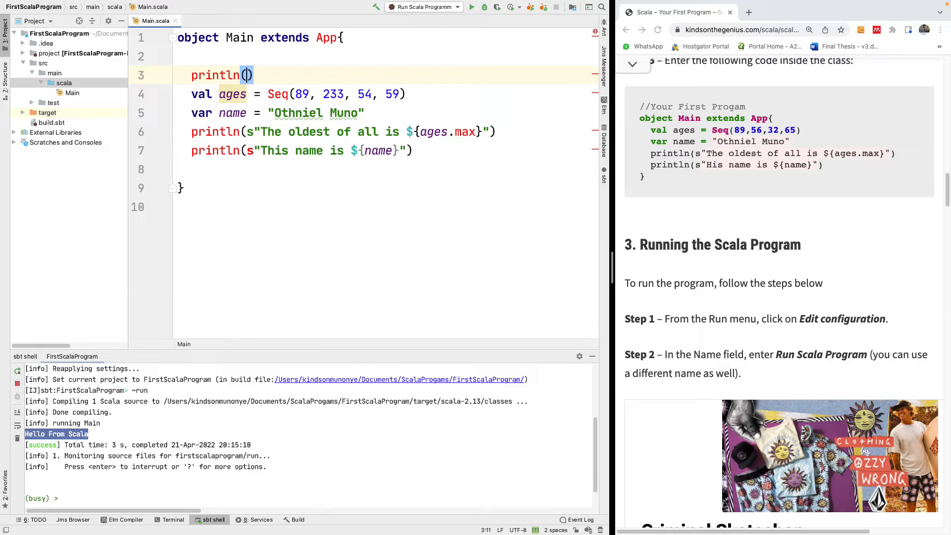
pyautogui.write('"-"*')
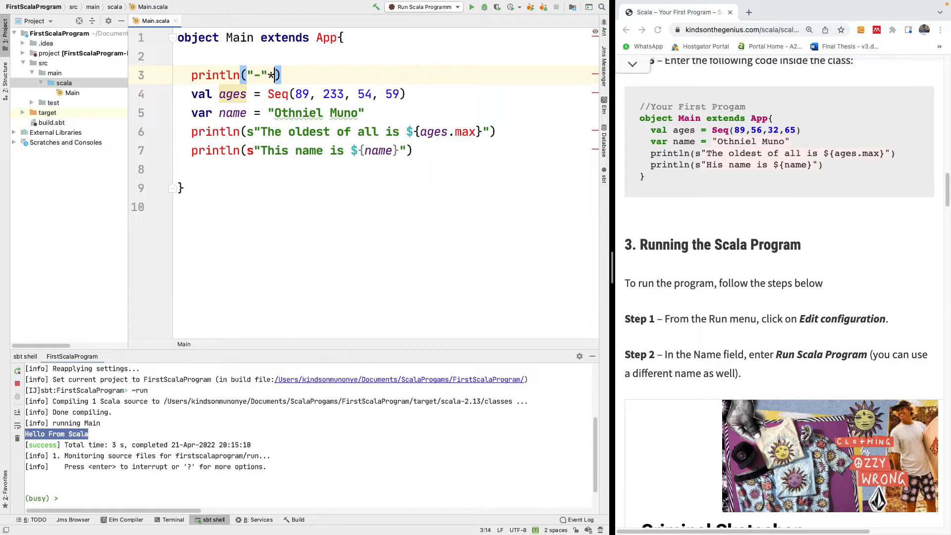
pyautogui.write('1')
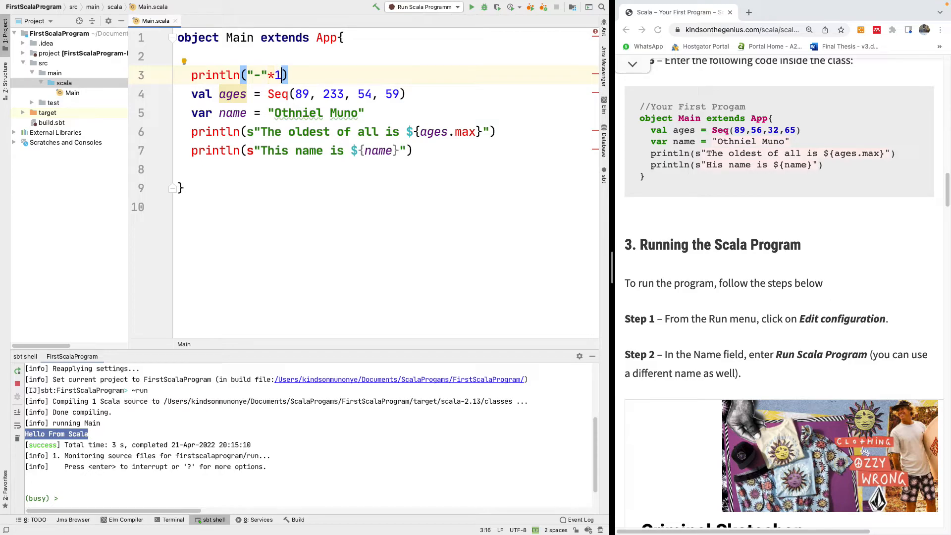
pyautogui.write('80')
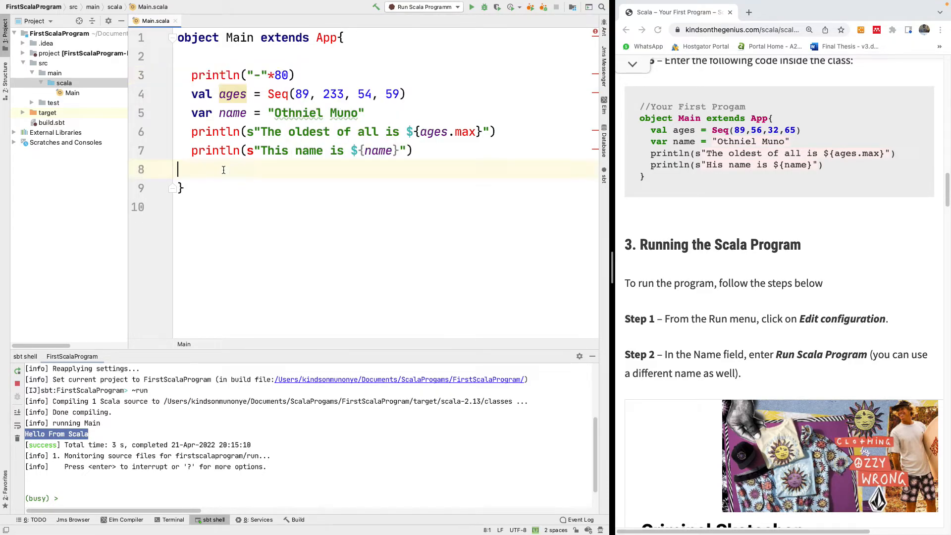
pyautogui.write('println("-"*80)')
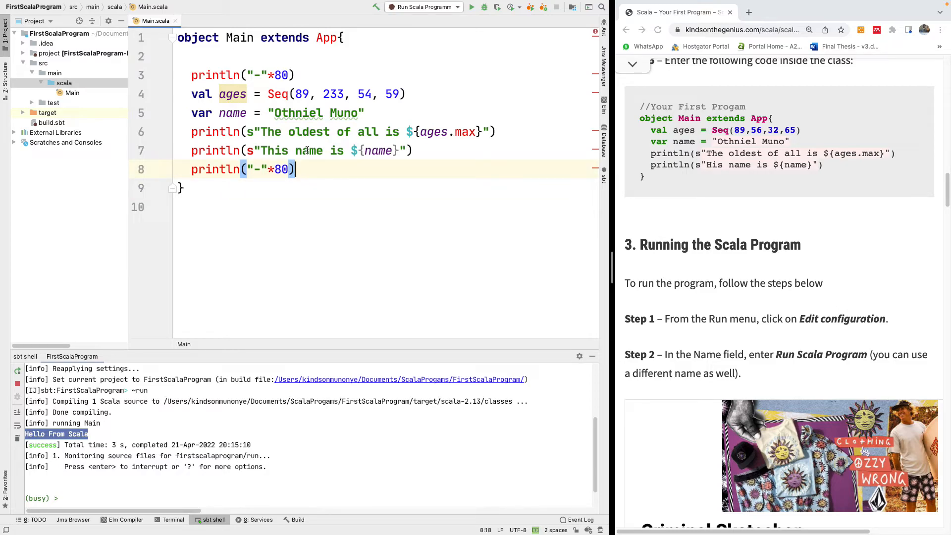
pyautogui.moveTo(420, 106)
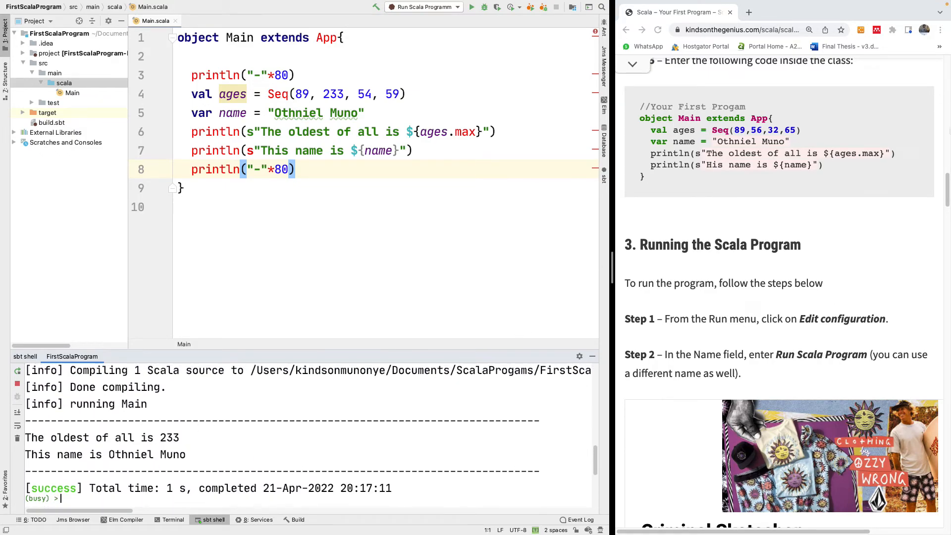
pyautogui.scroll(-3)
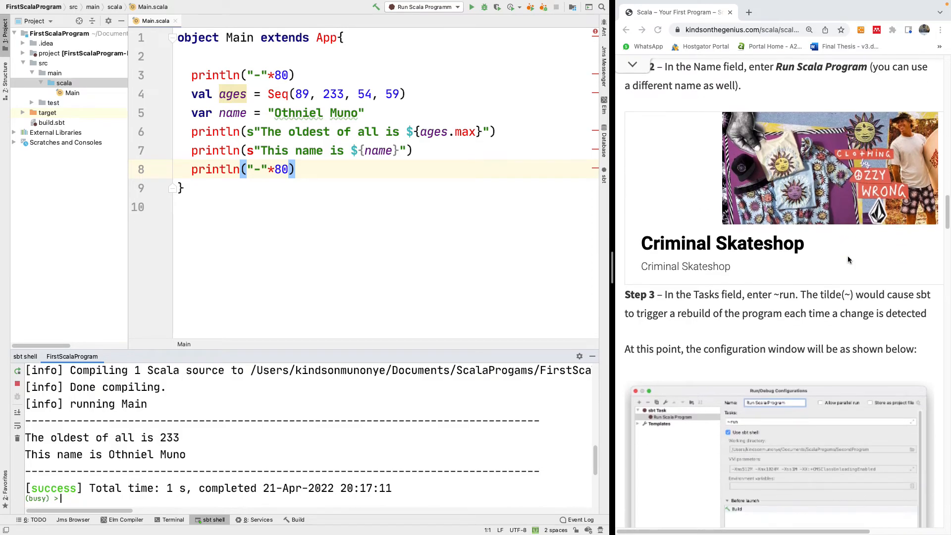
pyautogui.scroll(-3)
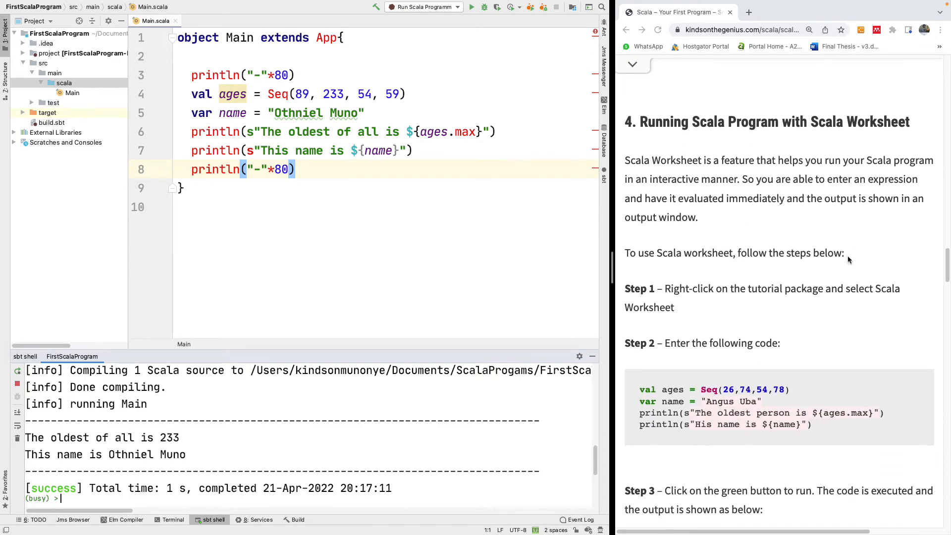
pyautogui.scroll(-3)
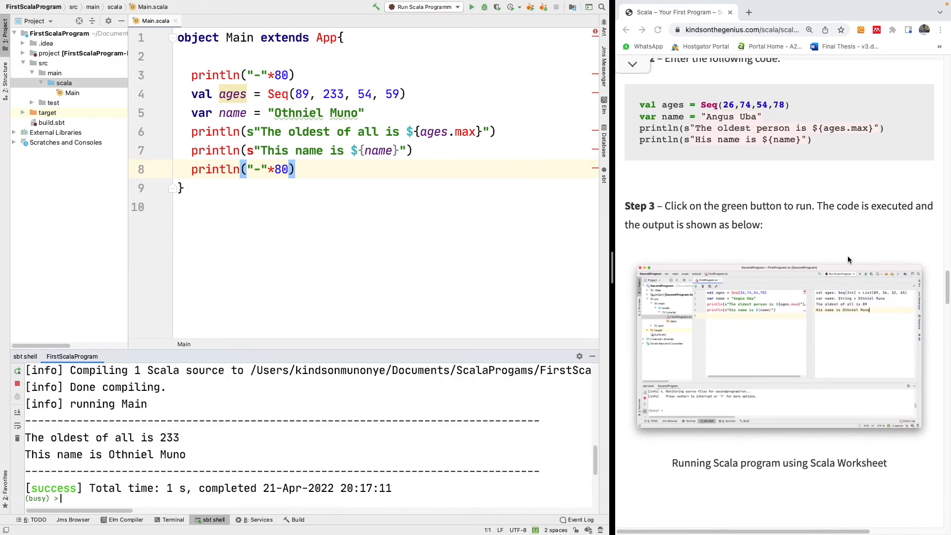